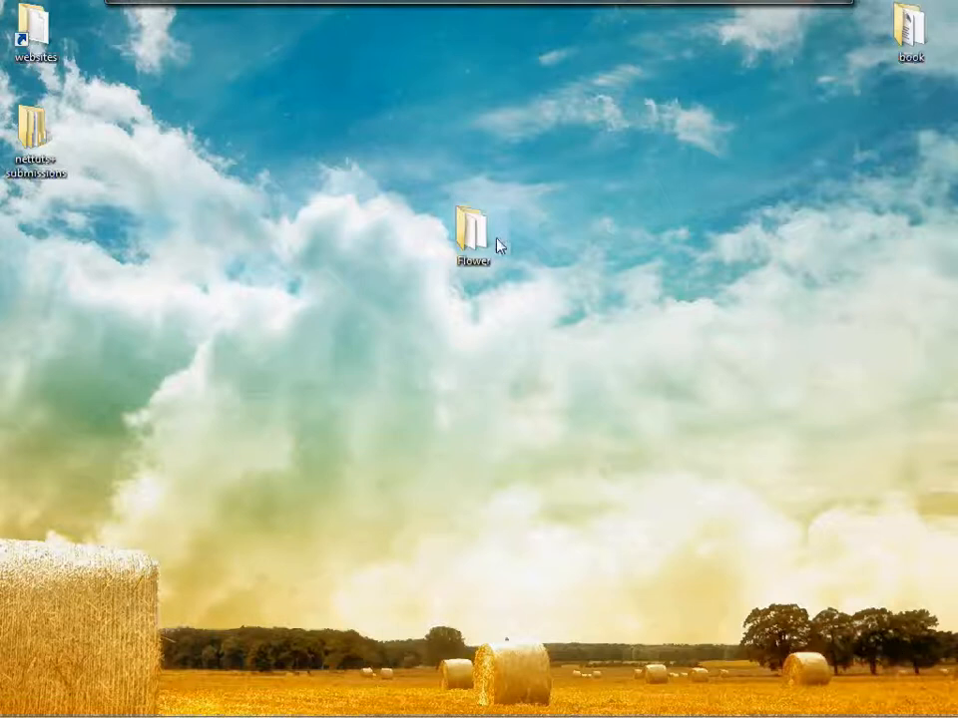
- Open the Flower folder from the desktop and launch index.html in the browser
{"action": "double_click", "coordinate": [469, 224]}
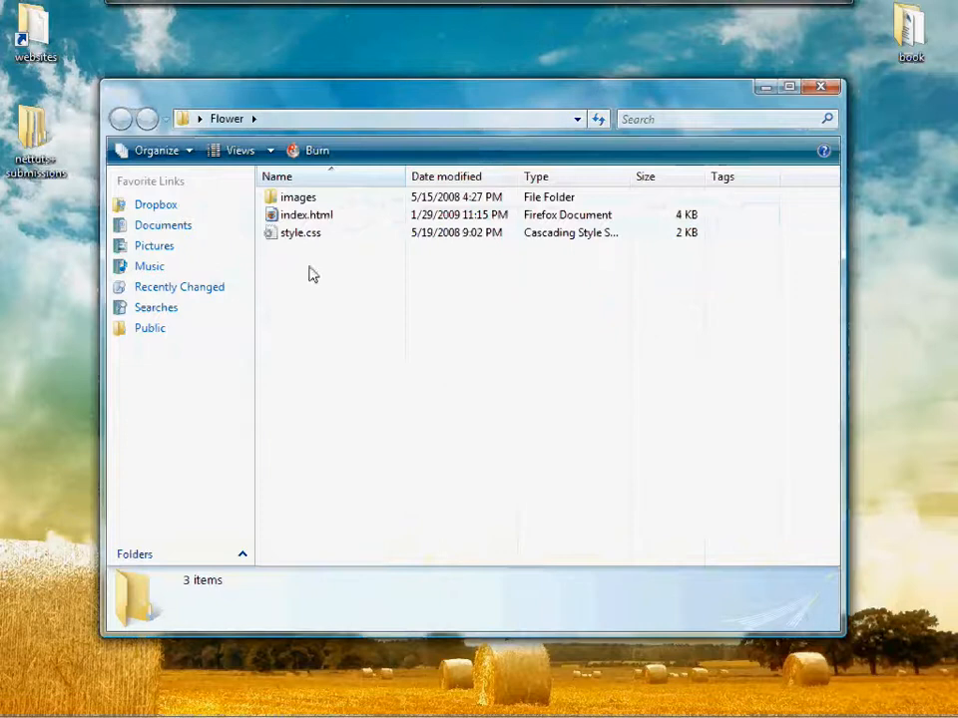
{"action": "double_click", "coordinate": [307, 216]}
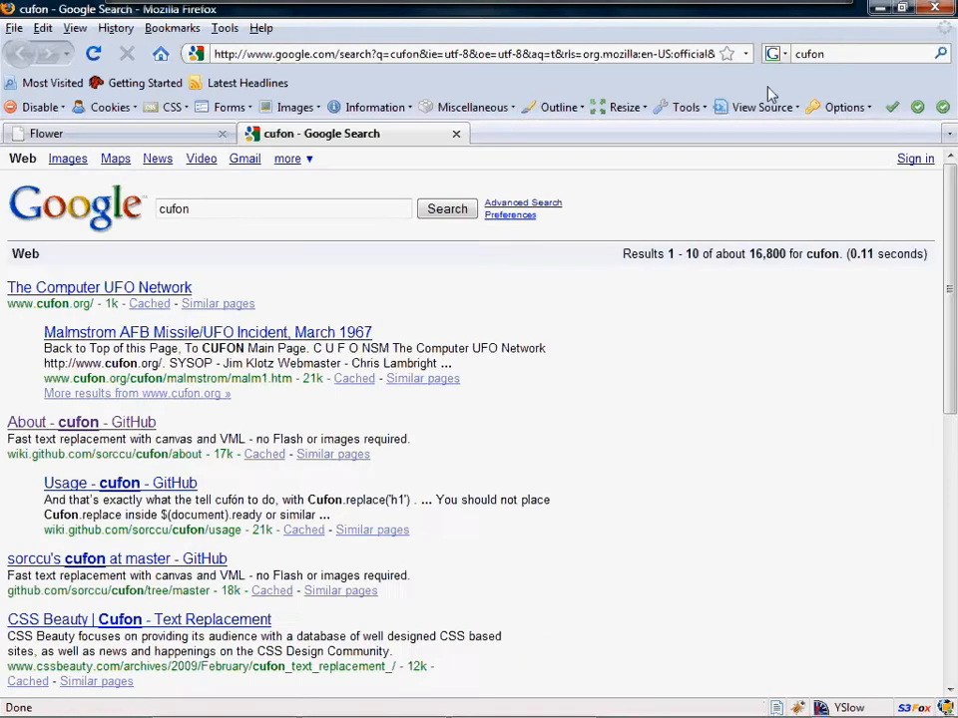
- Navigate from the cufón GitHub search result to its Usage wiki page
{"action": "left_click", "coordinate": [80, 423]}
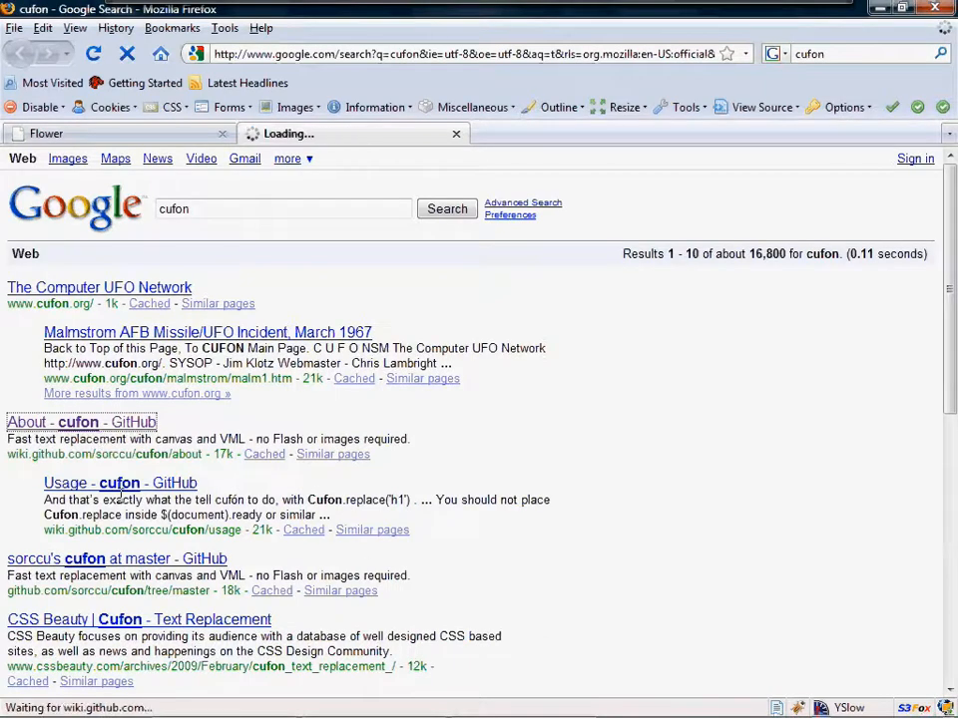
{"action": "left_click", "coordinate": [80, 423]}
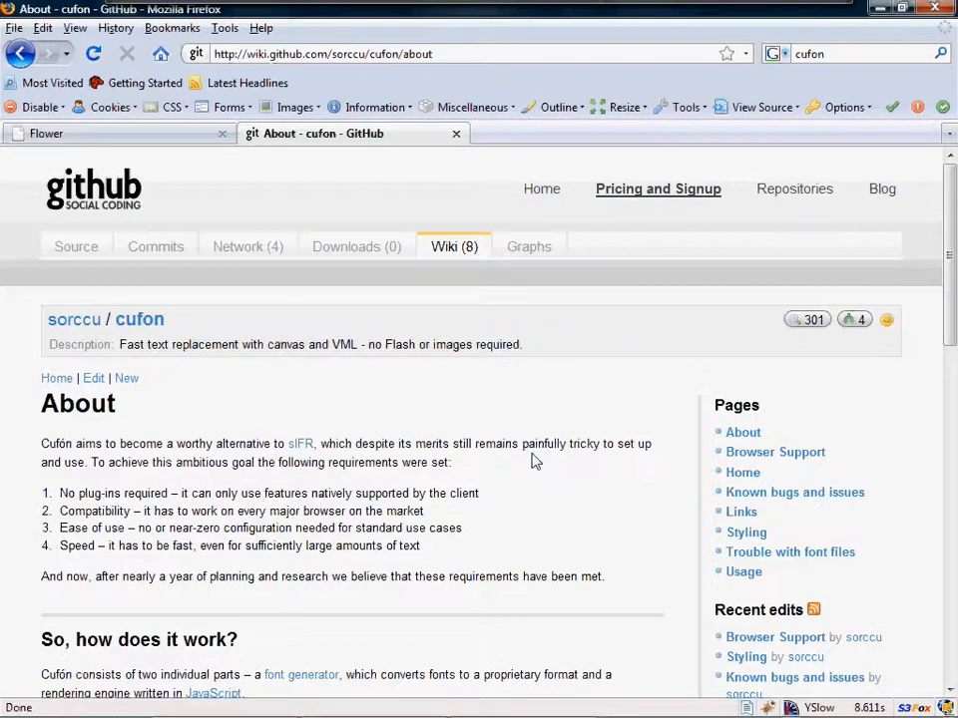
{"action": "left_click_drag", "start_coordinate": [526, 443], "coordinate": [642, 443]}
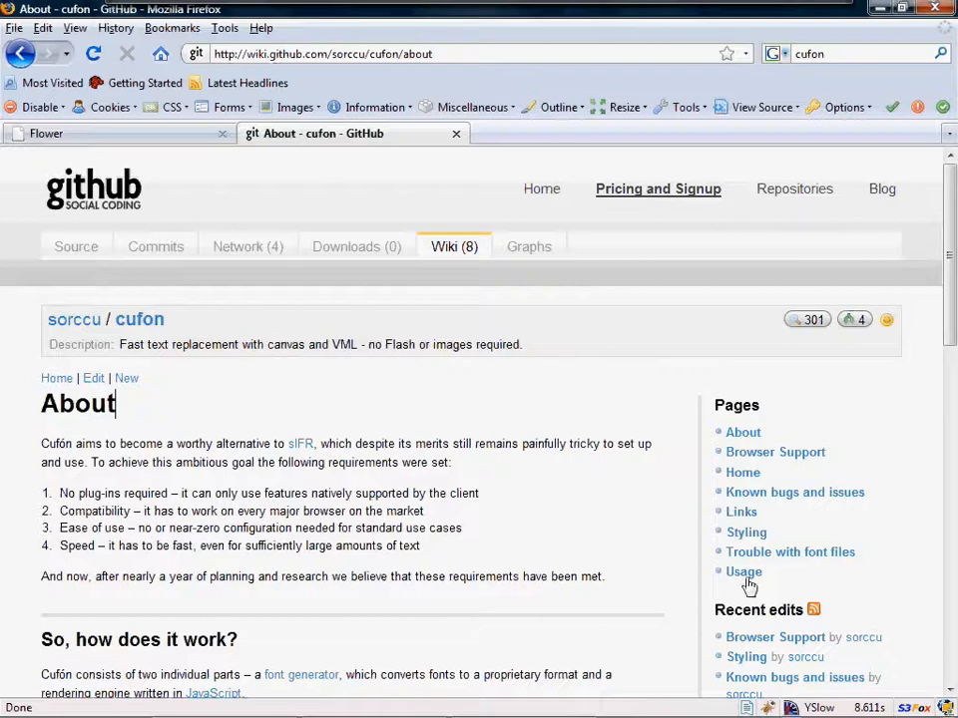
{"action": "left_click", "coordinate": [742, 571]}
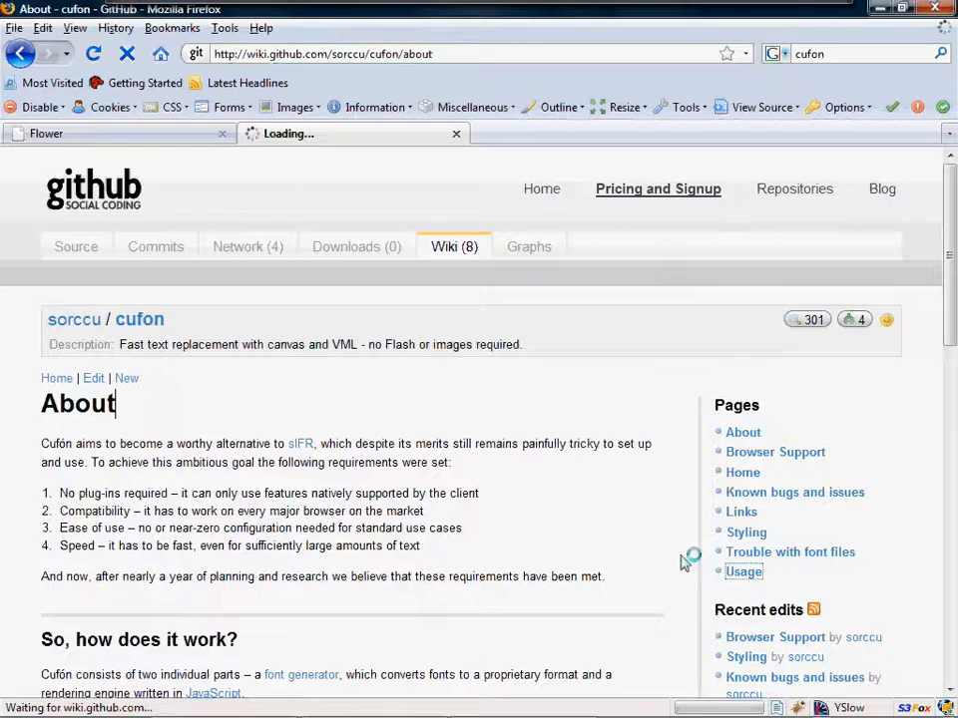
{"action": "left_click", "coordinate": [742, 571]}
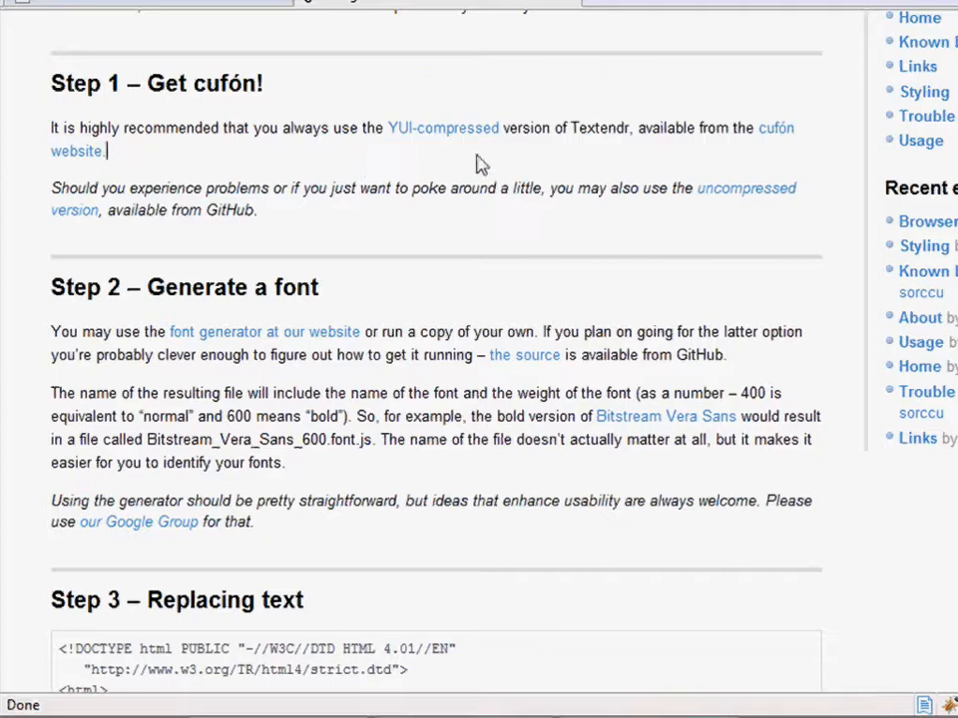
- Bring up link options for the YUI-compressed cufón download in Step 1
{"action": "right_click", "coordinate": [443, 128]}
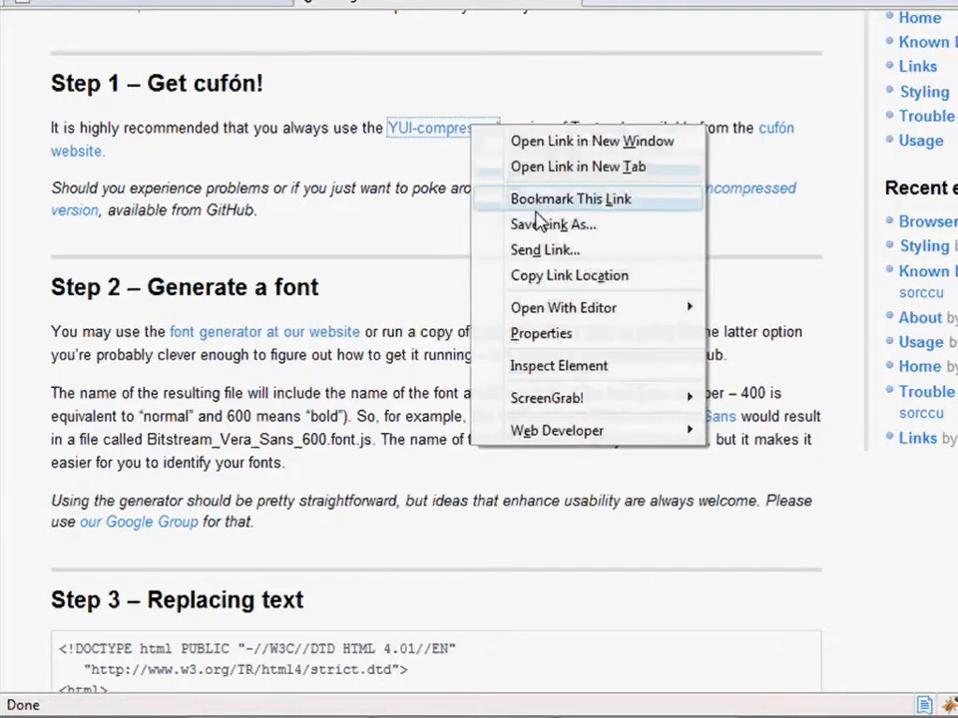
{"action": "left_click", "coordinate": [549, 224]}
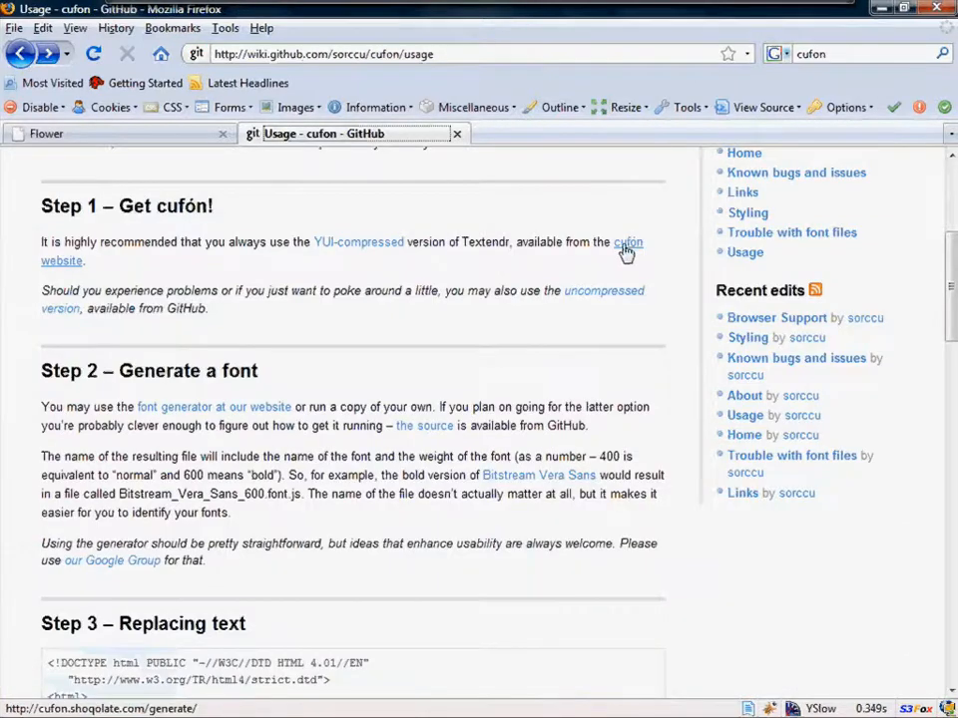
- Save cufon-yui.js from the cufón website to the Desktop and reach the font generator
{"action": "left_click", "coordinate": [627, 248]}
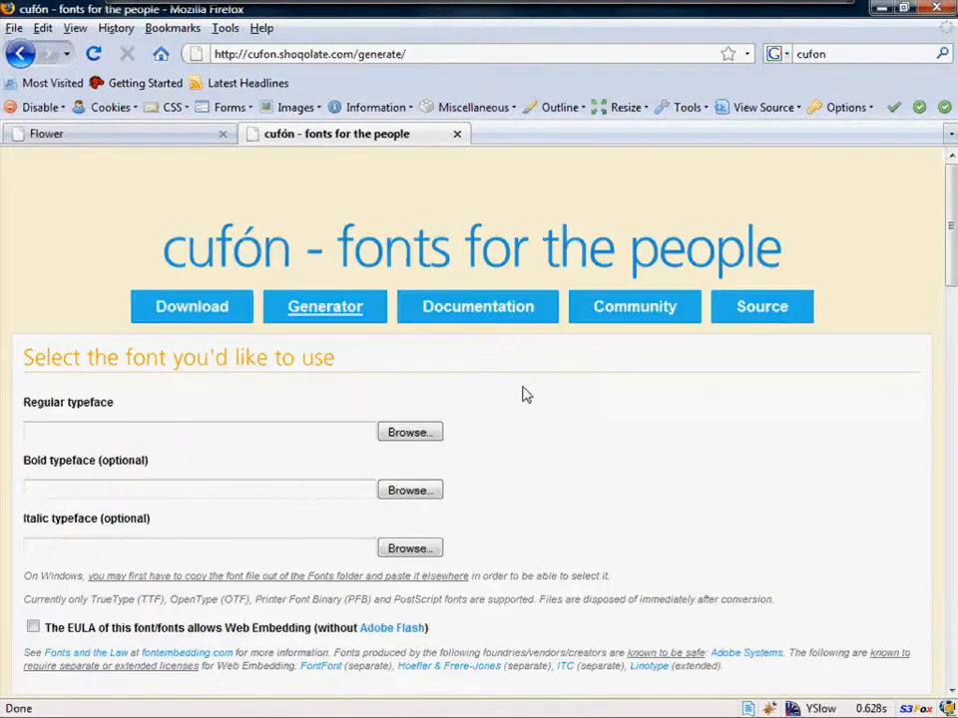
{"action": "right_click", "coordinate": [191, 308]}
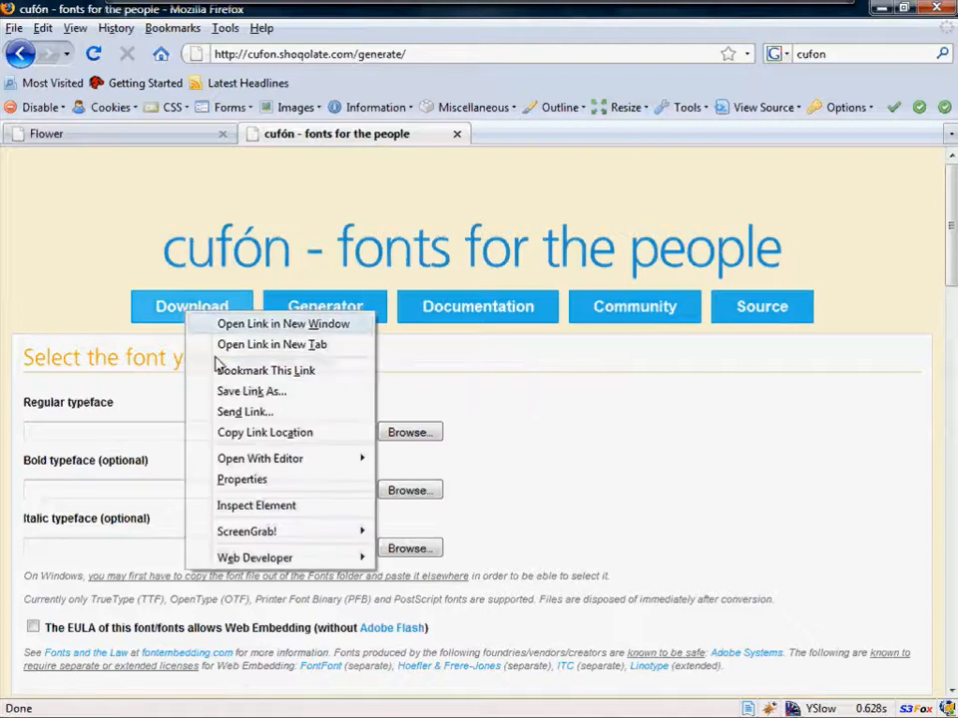
{"action": "left_click", "coordinate": [251, 389]}
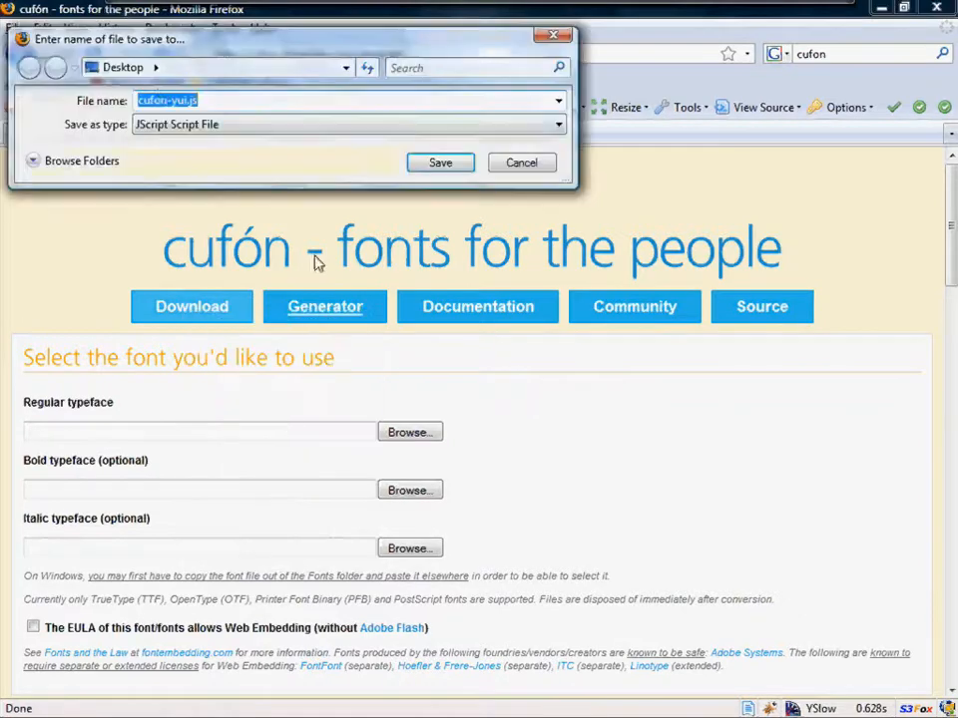
{"action": "left_click", "coordinate": [439, 162]}
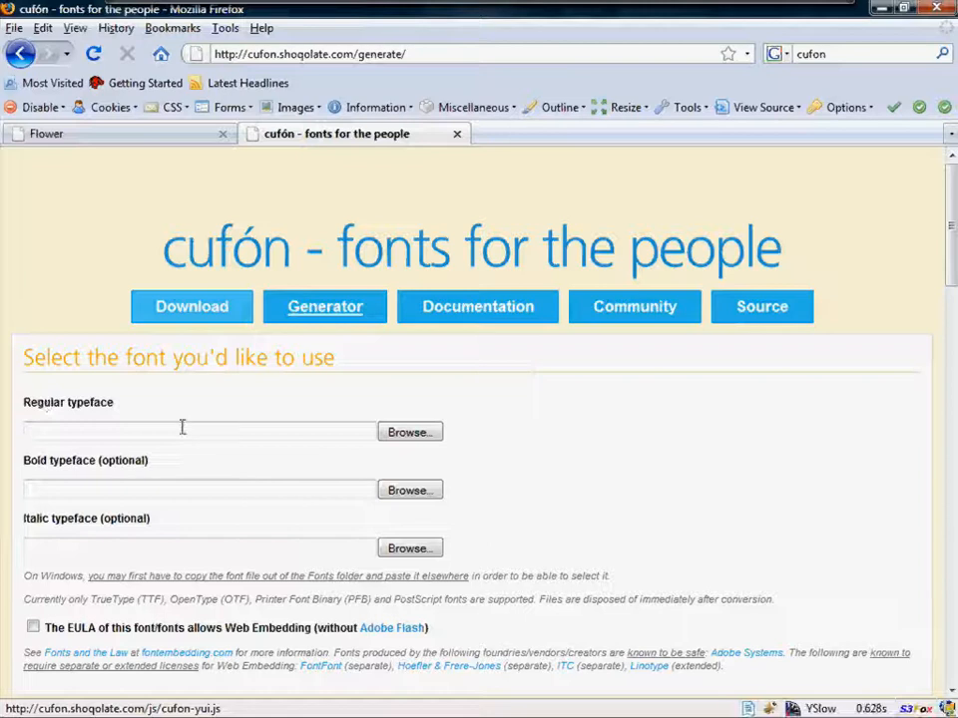
{"action": "left_click", "coordinate": [409, 431]}
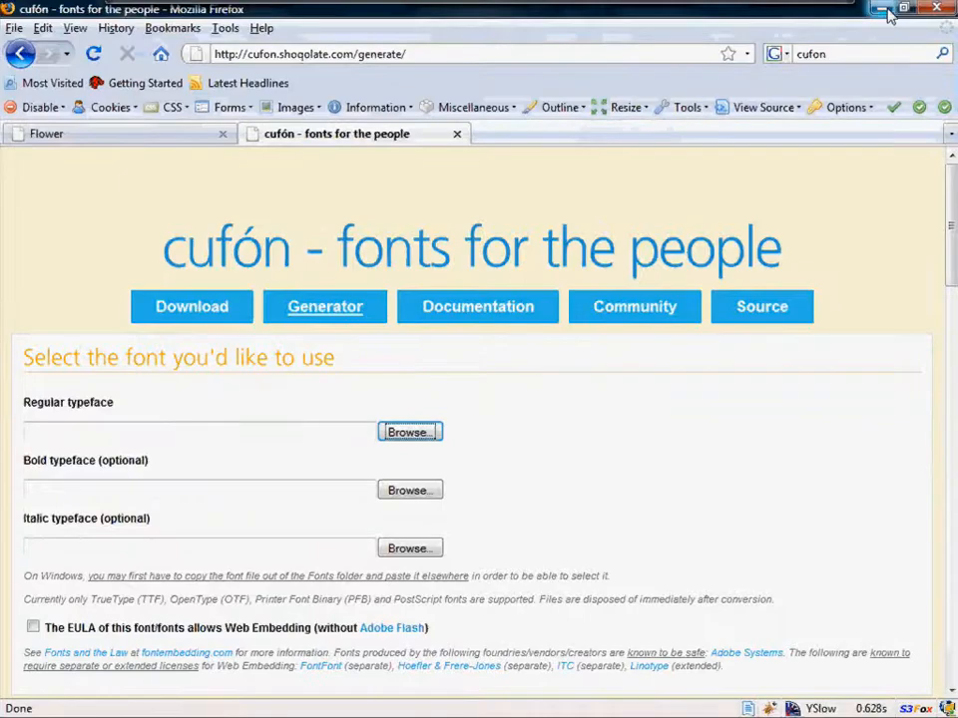
{"action": "mouse_move", "coordinate": [881, 14]}
{"action": "type", "text": "f"}
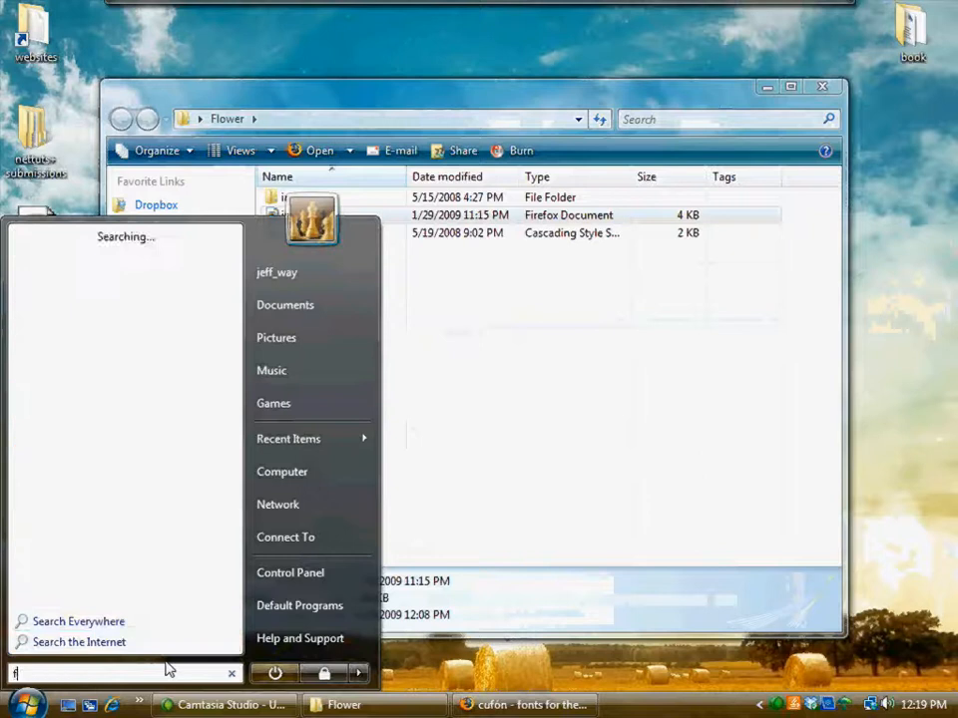
- Copy the Jokerman font from the Windows Fonts folder to the Desktop
{"action": "type", "text": "onts"}
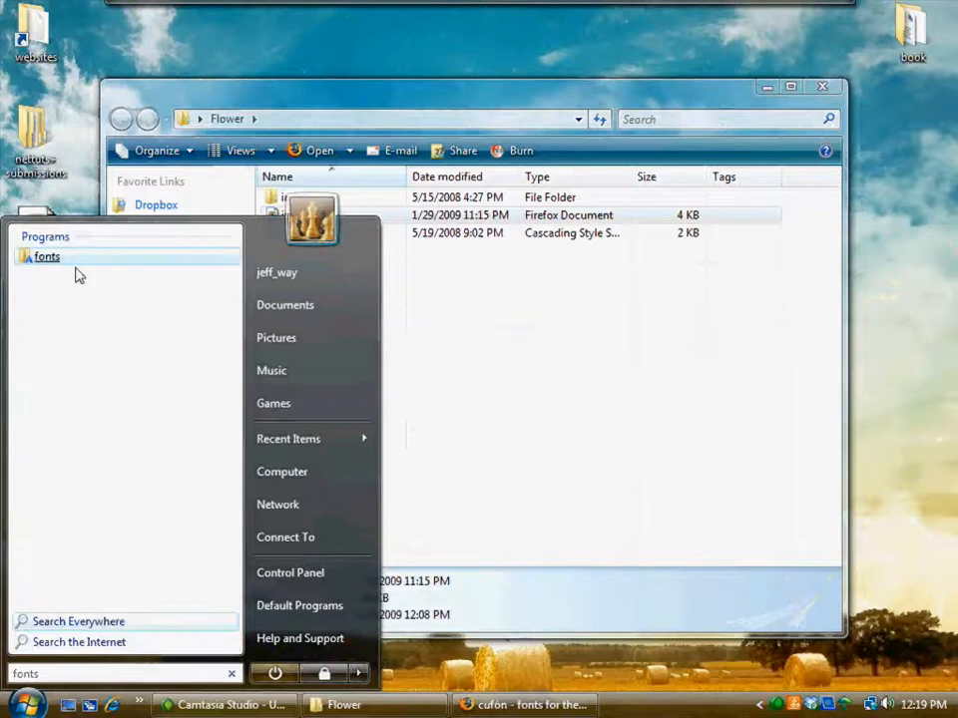
{"action": "left_click", "coordinate": [46, 255]}
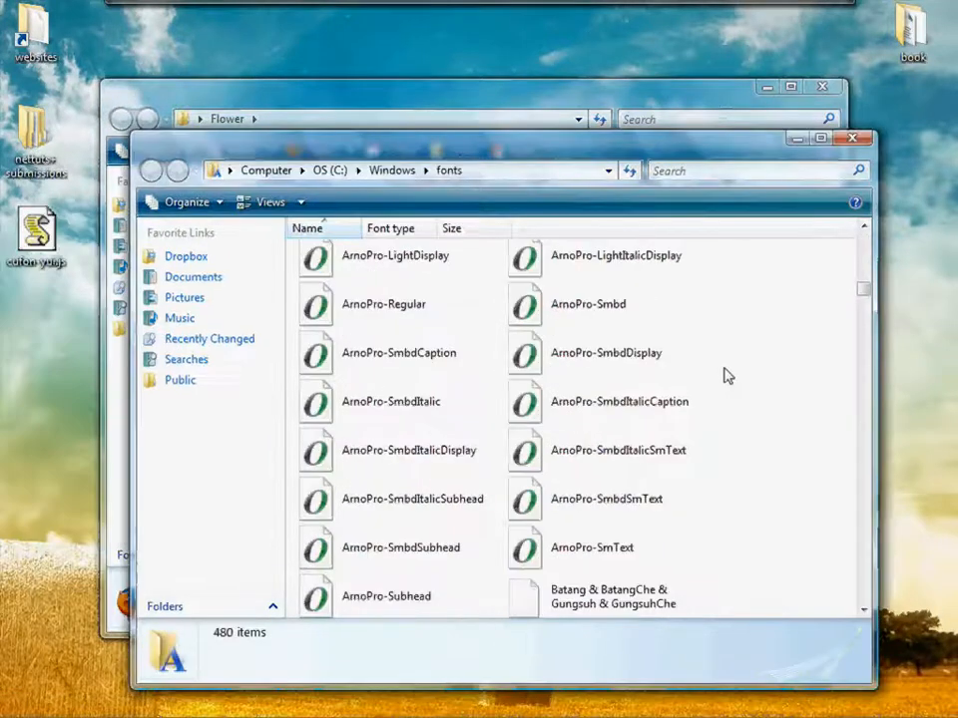
{"action": "scroll", "scroll_direction": "down", "scroll_amount": 3}
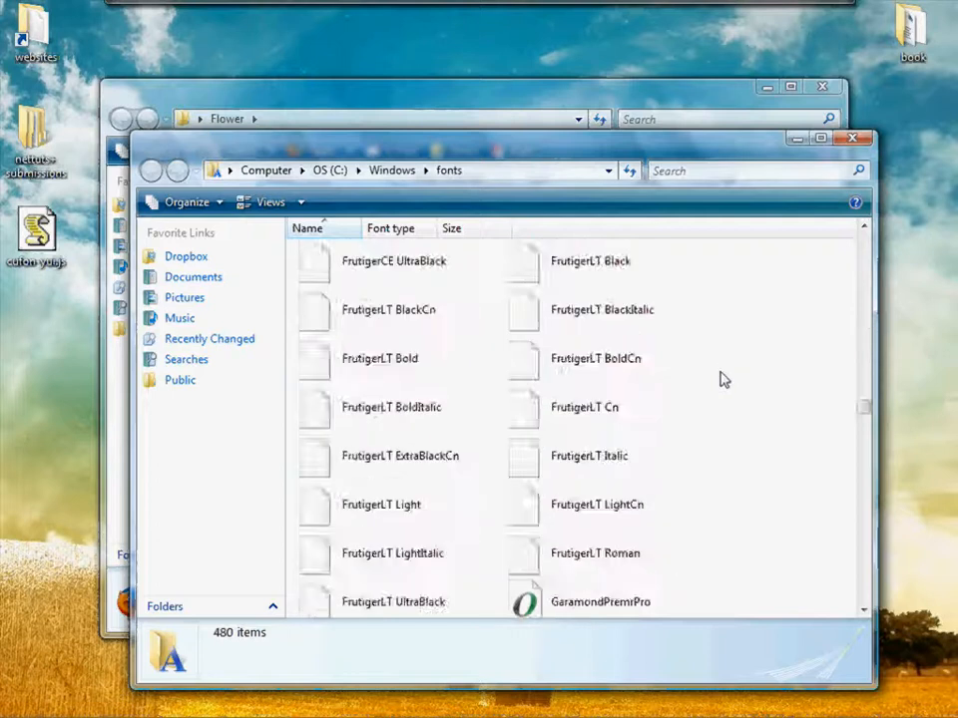
{"action": "scroll", "scroll_direction": "down", "scroll_amount": 3}
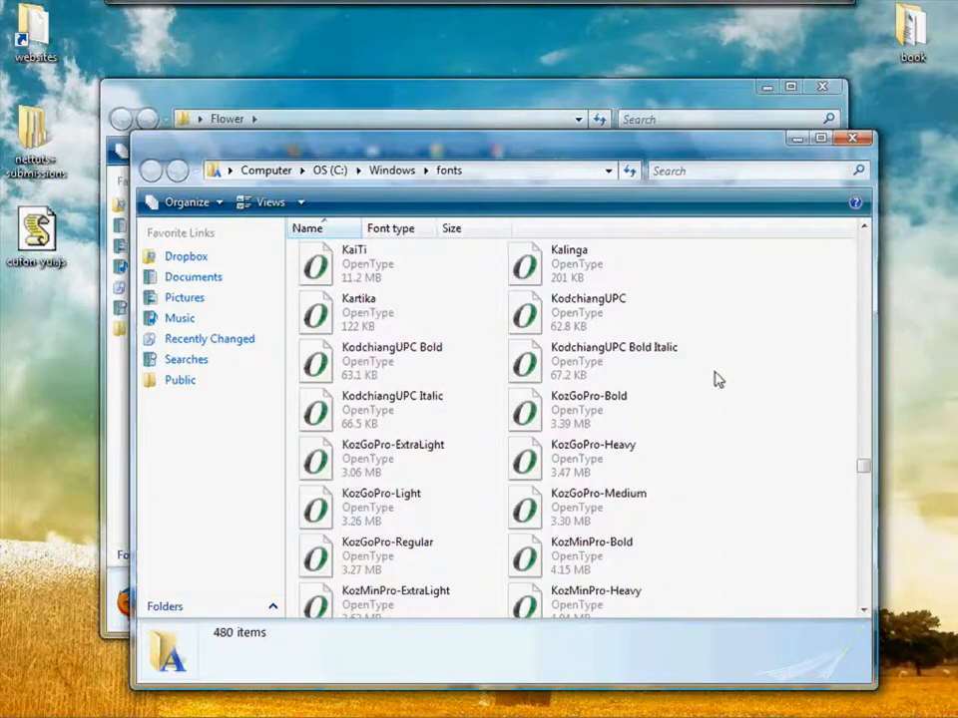
{"action": "left_click", "coordinate": [365, 467]}
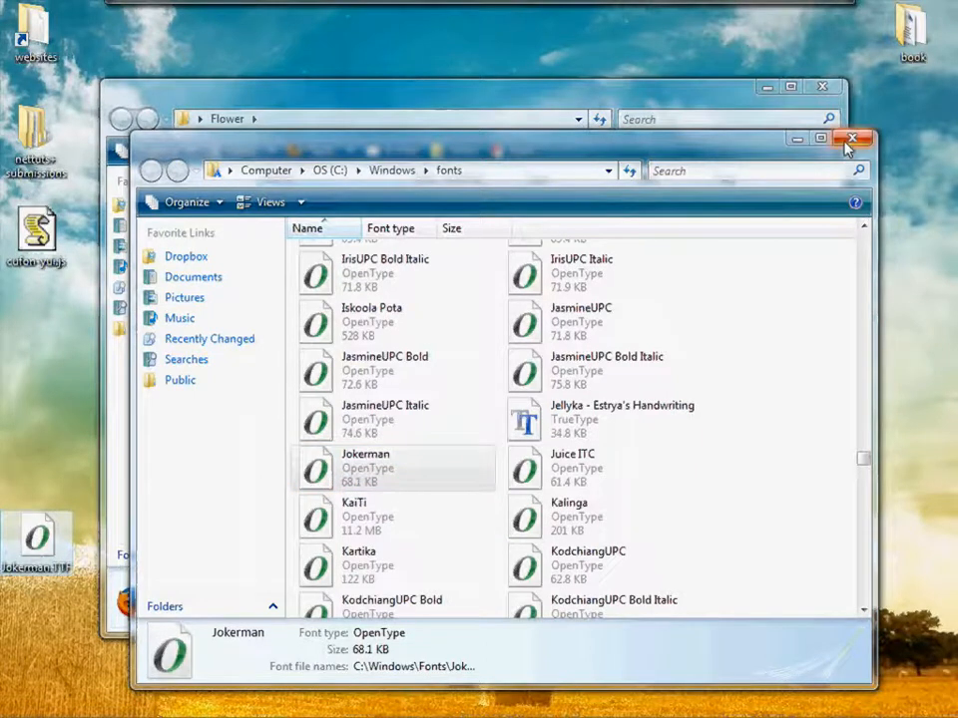
{"action": "left_click", "coordinate": [854, 137]}
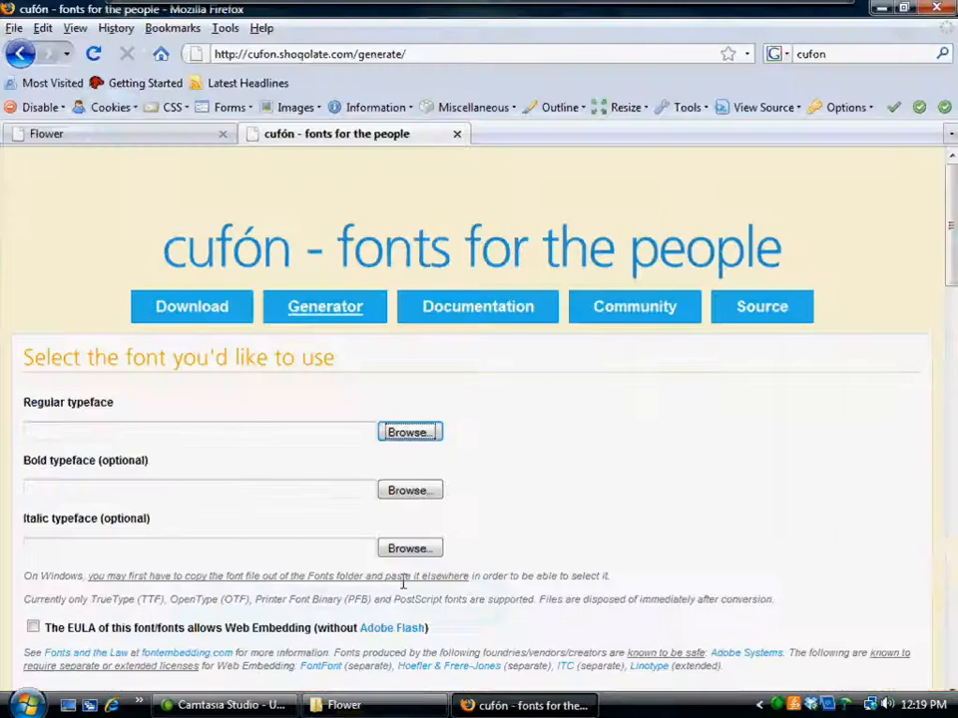
- Choose Jokerman.TTF from the Desktop as the generator's regular typeface
{"action": "left_click", "coordinate": [407, 431]}
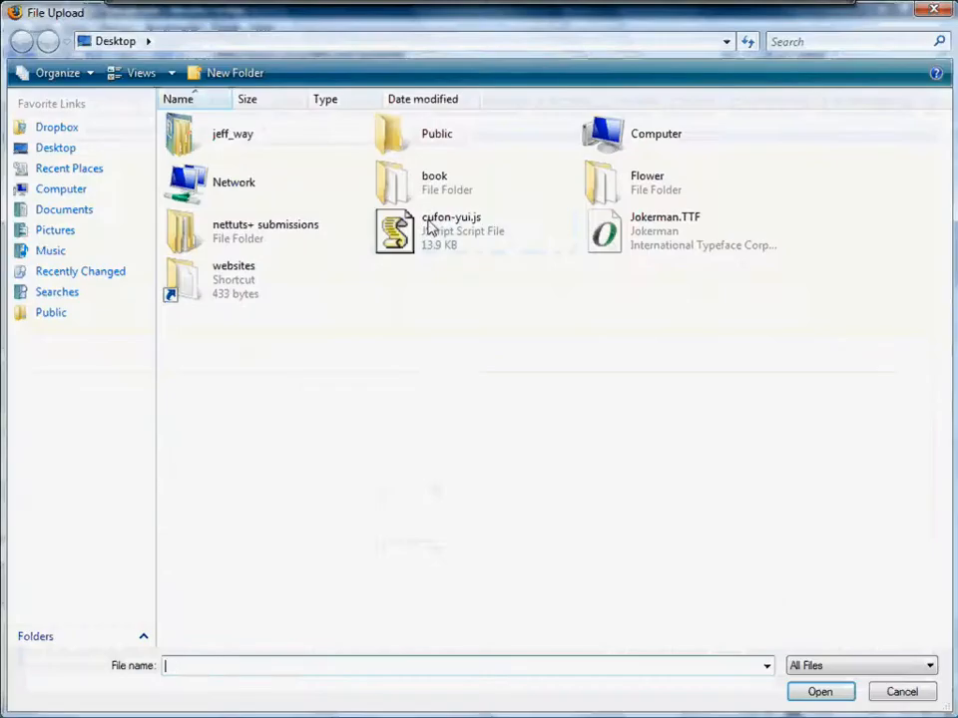
{"action": "left_click", "coordinate": [451, 232]}
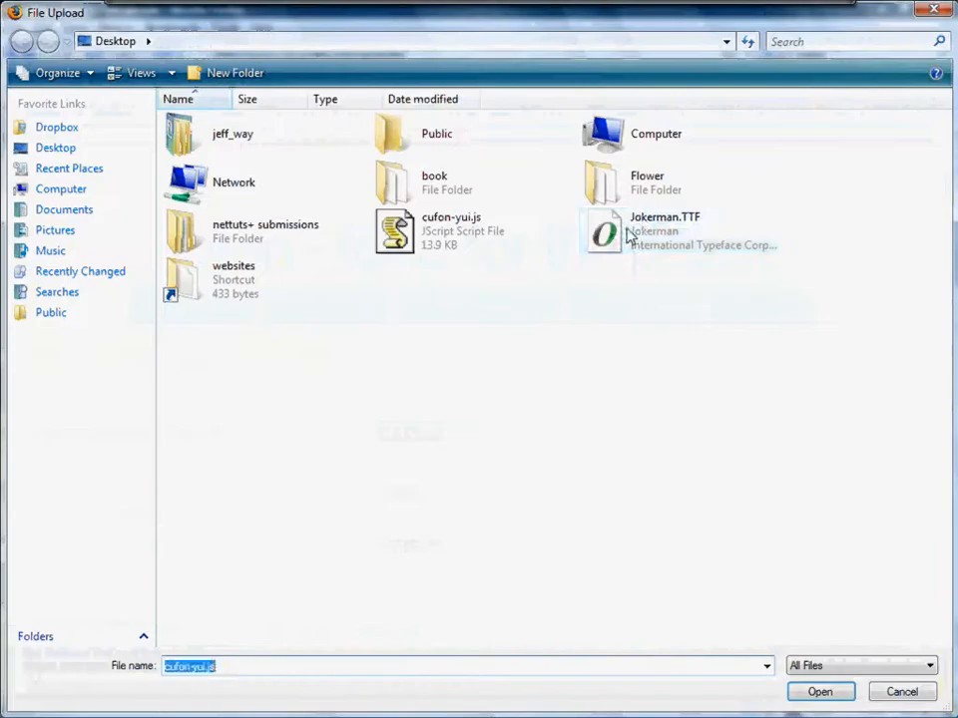
{"action": "left_click", "coordinate": [818, 690]}
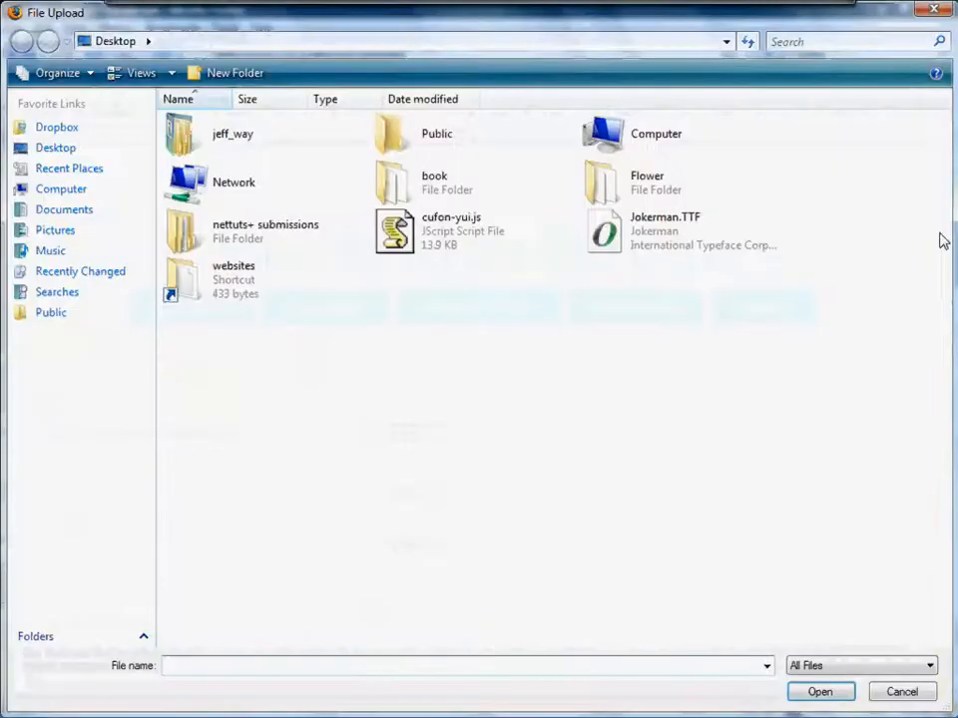
{"action": "left_click", "coordinate": [818, 691]}
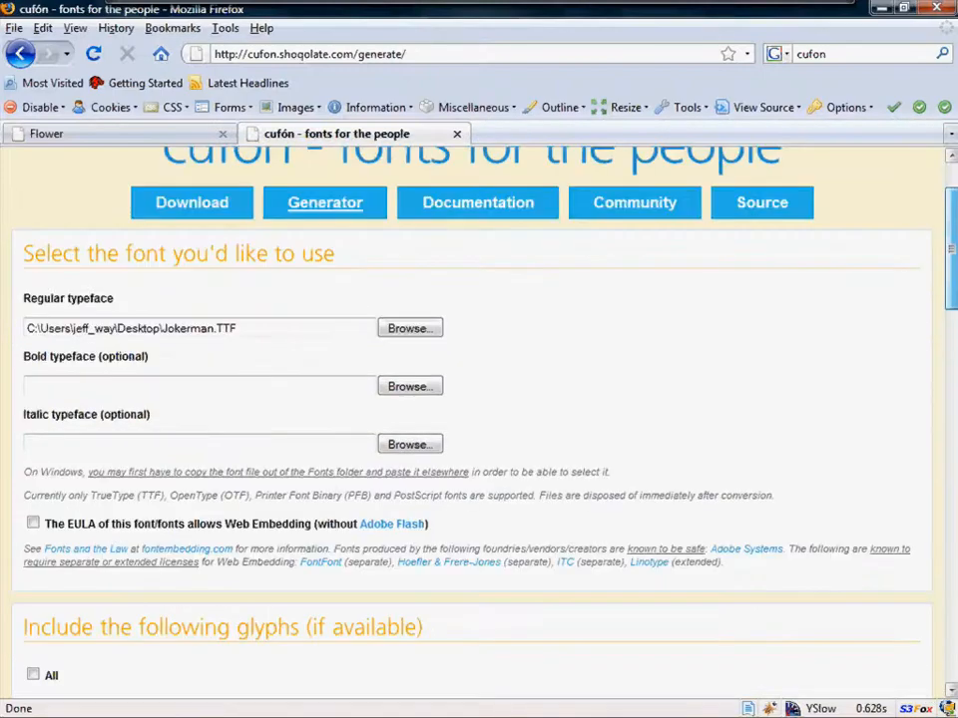
- Include Punctuation and WordPress punctuation glyphs, leaving Basic Latin unchecked
{"action": "scroll", "scroll_direction": "down", "scroll_amount": 3}
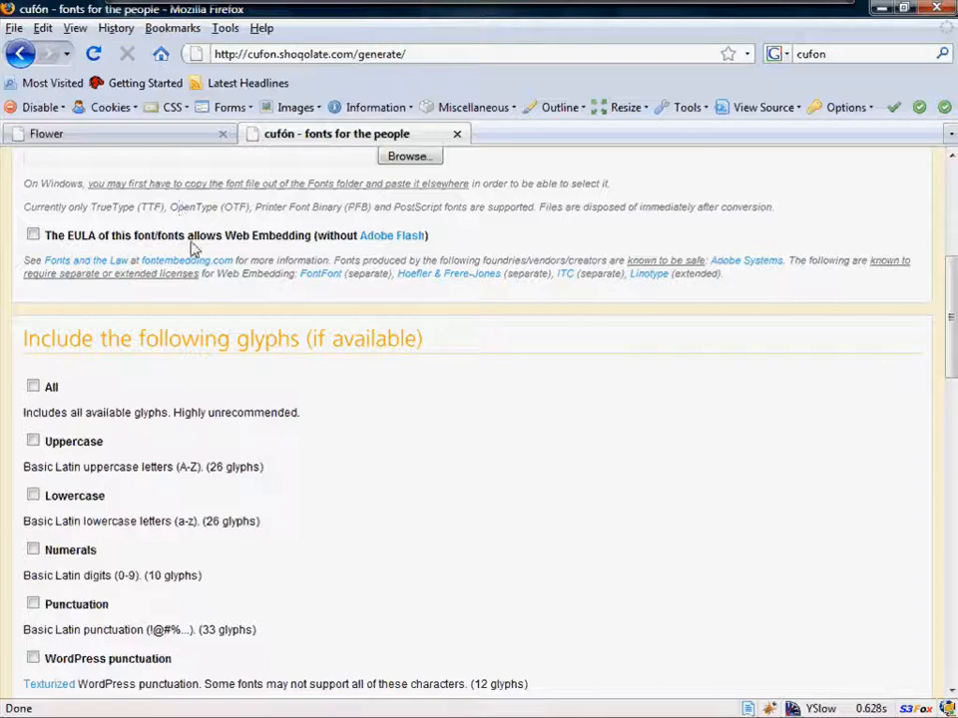
{"action": "mouse_move", "coordinate": [84, 248]}
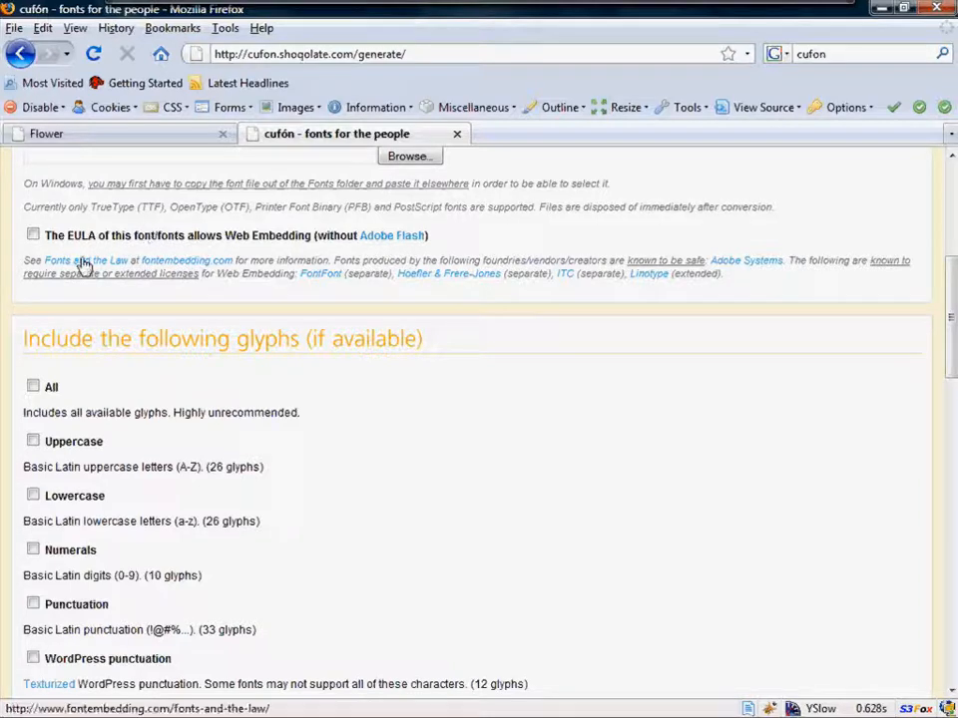
{"action": "left_click", "coordinate": [32, 235]}
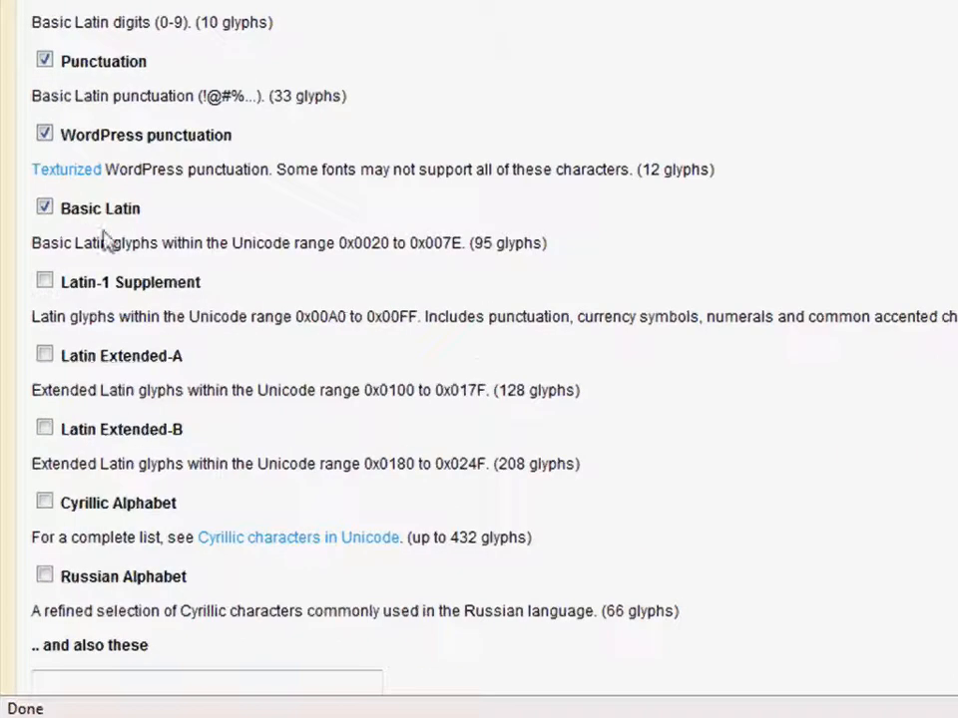
{"action": "left_click", "coordinate": [44, 205]}
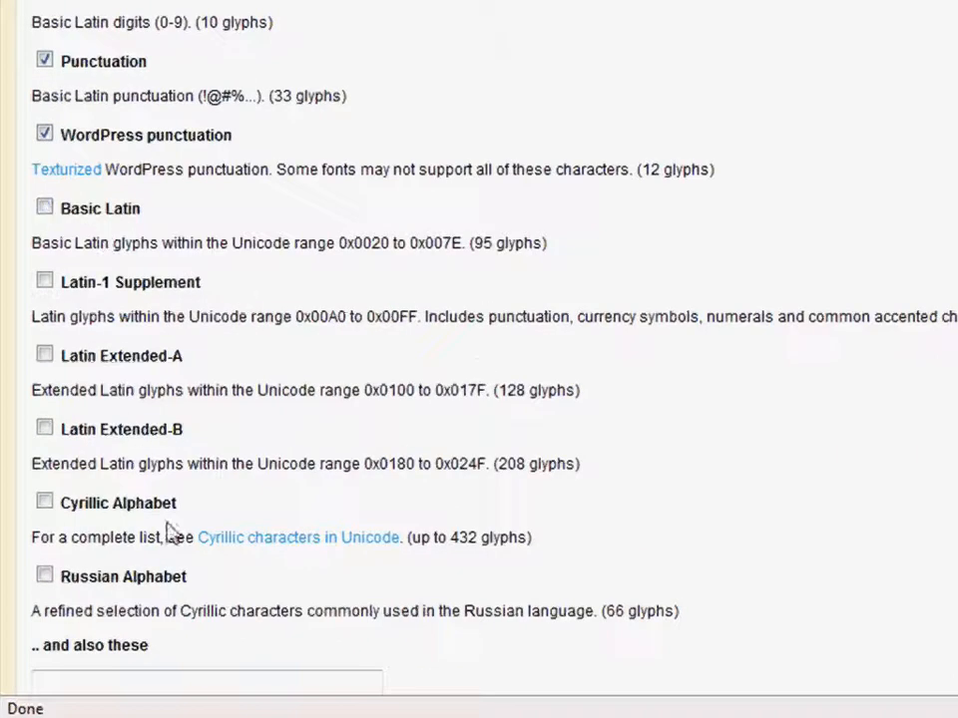
{"action": "scroll", "scroll_direction": "down", "scroll_amount": 3}
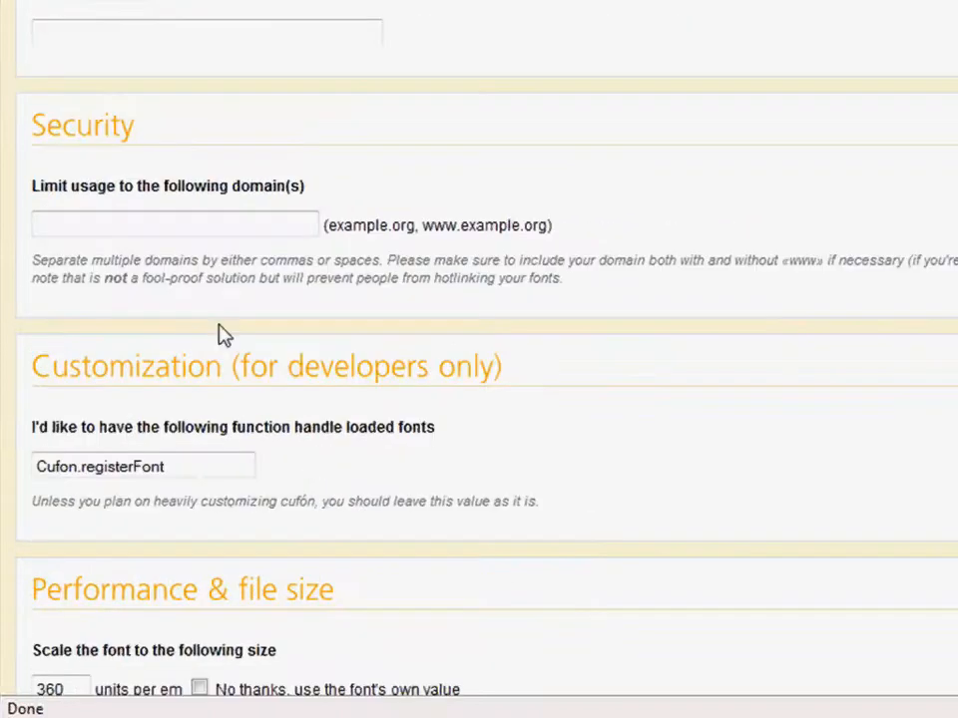
{"action": "mouse_move", "coordinate": [370, 227]}
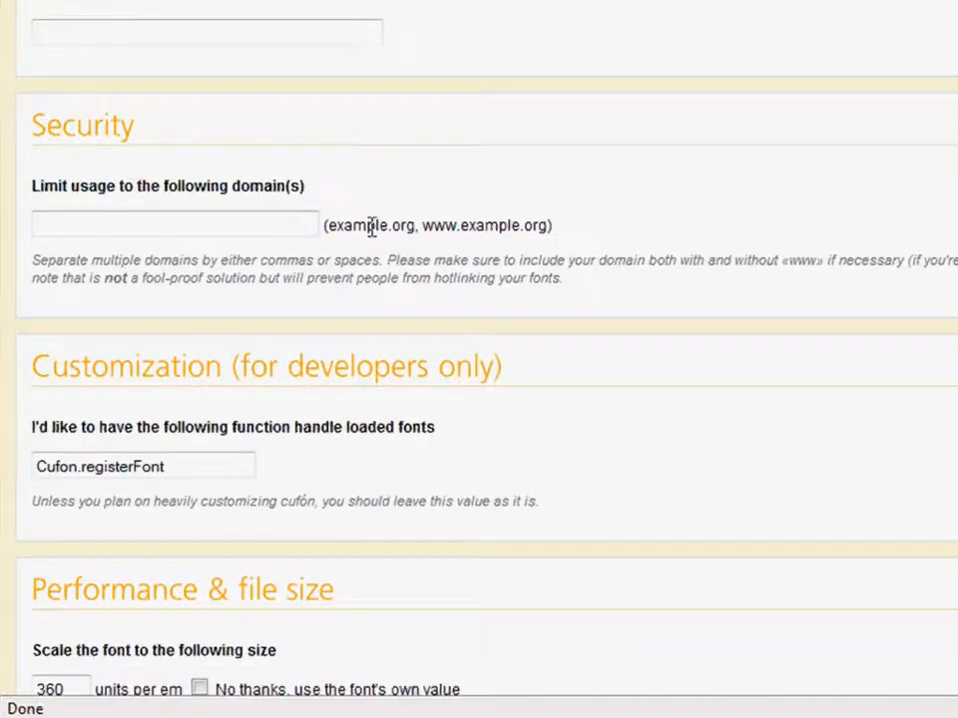
- Accept the cufón license terms at the bottom of the generator form
{"action": "double_click", "coordinate": [467, 223]}
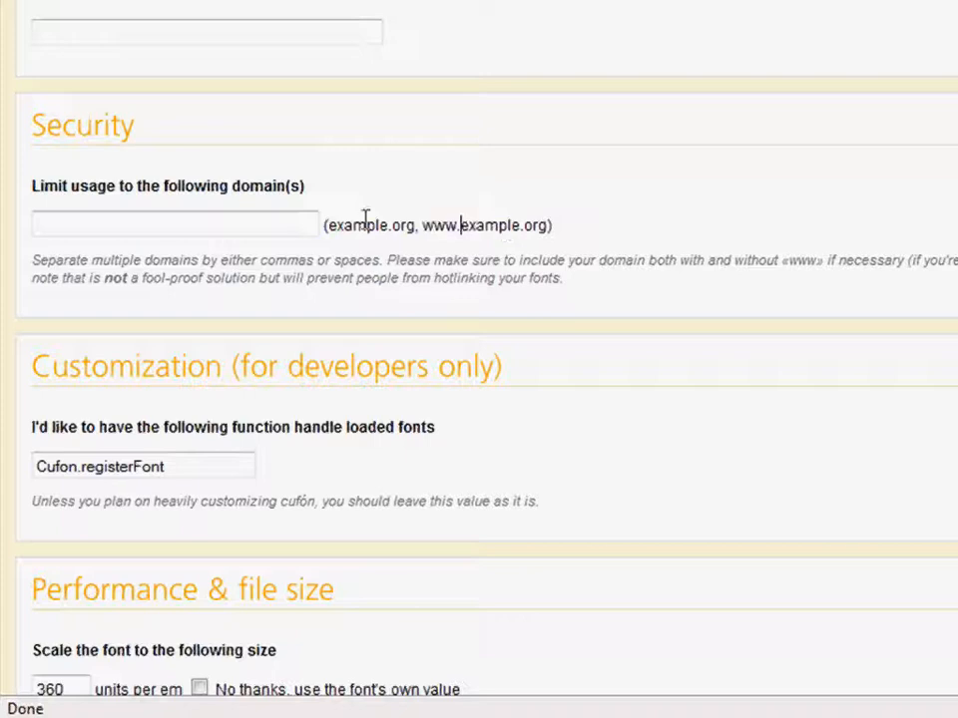
{"action": "scroll", "scroll_direction": "down", "scroll_amount": 3}
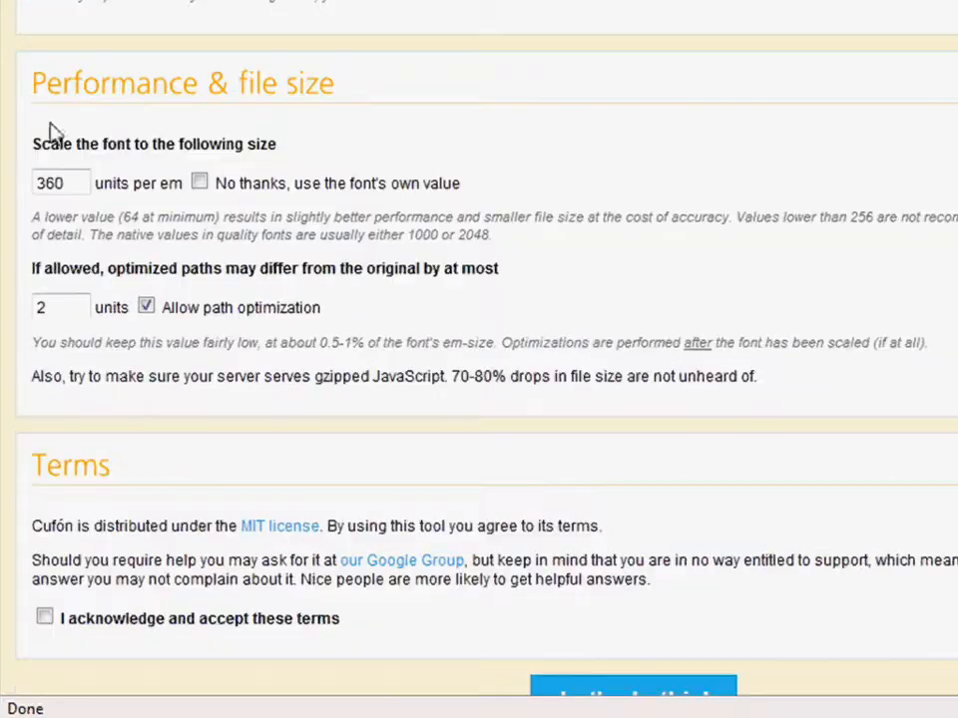
{"action": "mouse_move", "coordinate": [361, 176]}
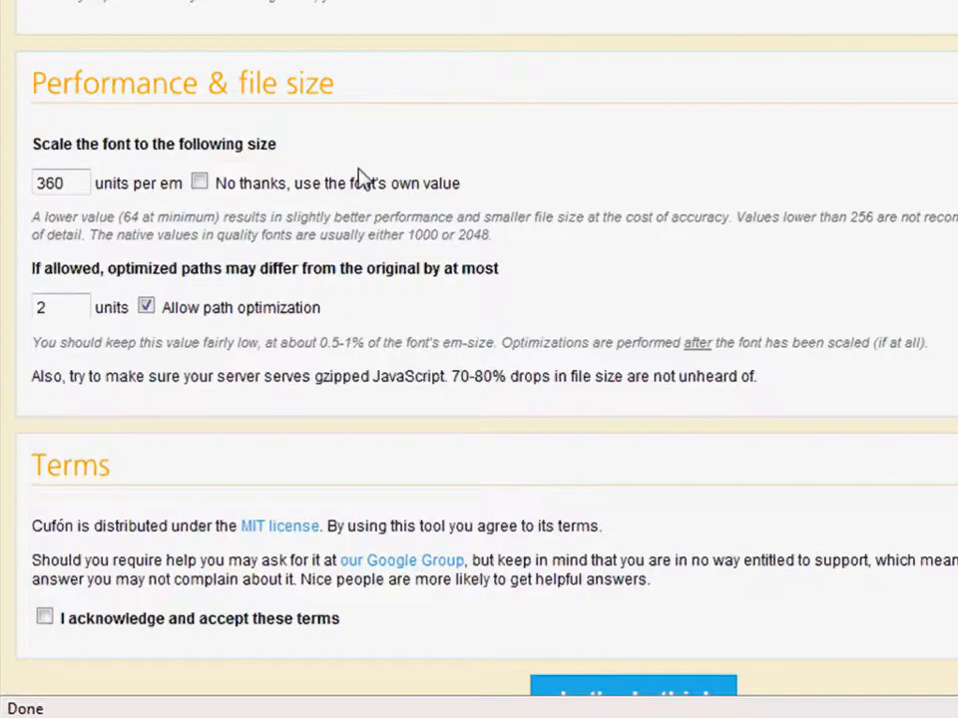
{"action": "mouse_move", "coordinate": [291, 210]}
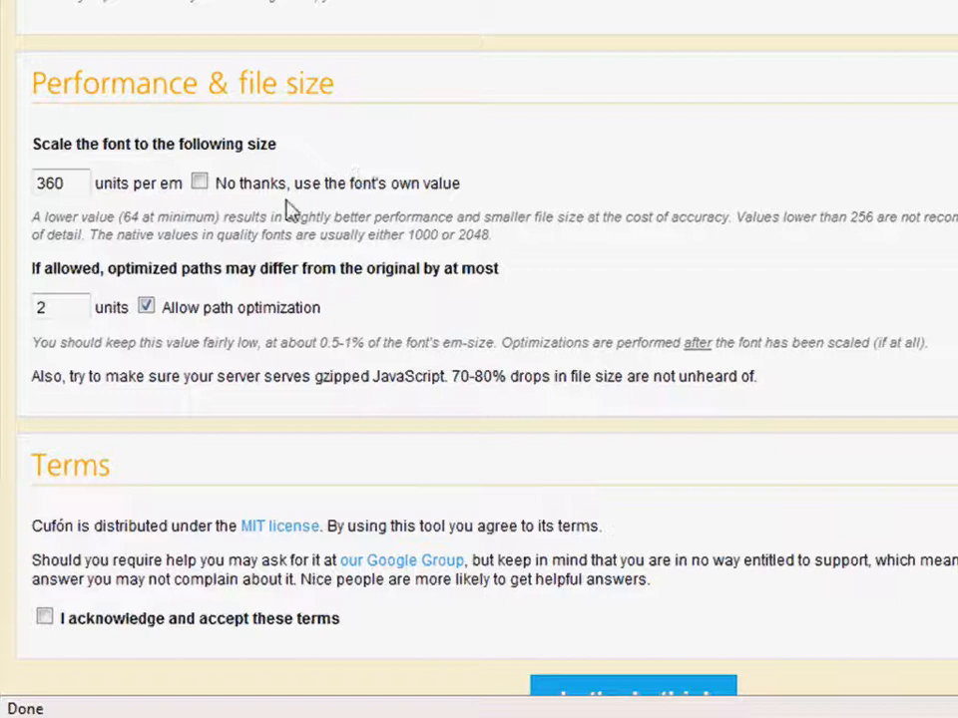
{"action": "left_click", "coordinate": [44, 618]}
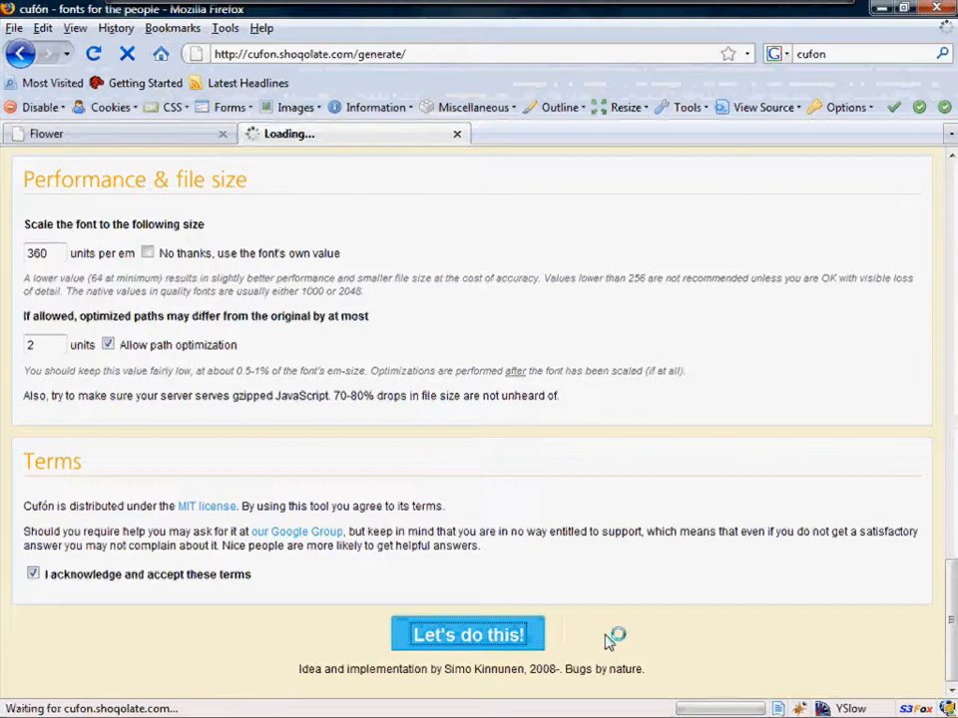
- Generate the font and save the resulting Jokerman_400.font.js file
{"action": "left_click", "coordinate": [467, 634]}
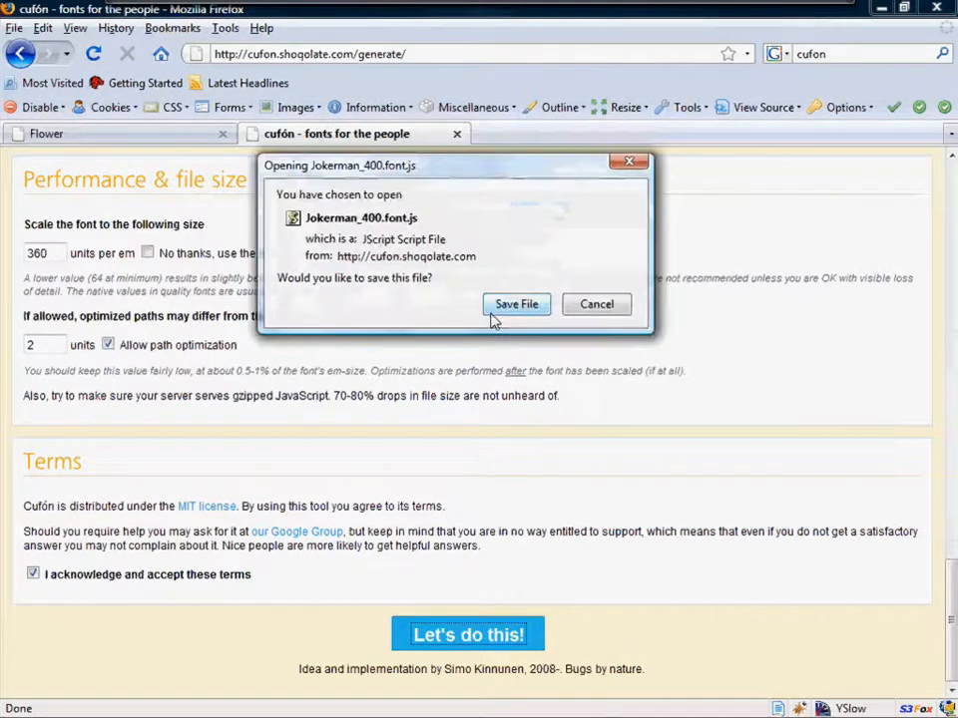
{"action": "left_click", "coordinate": [515, 304]}
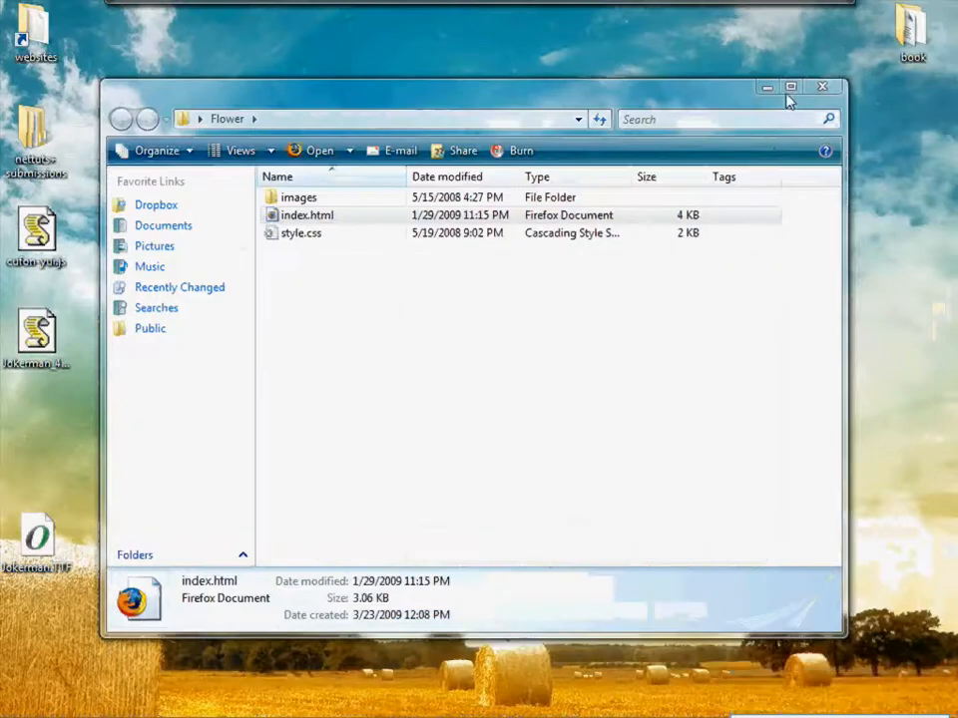
- Reopen the Flower folder and add a new js folder inside it
{"action": "left_click", "coordinate": [822, 86]}
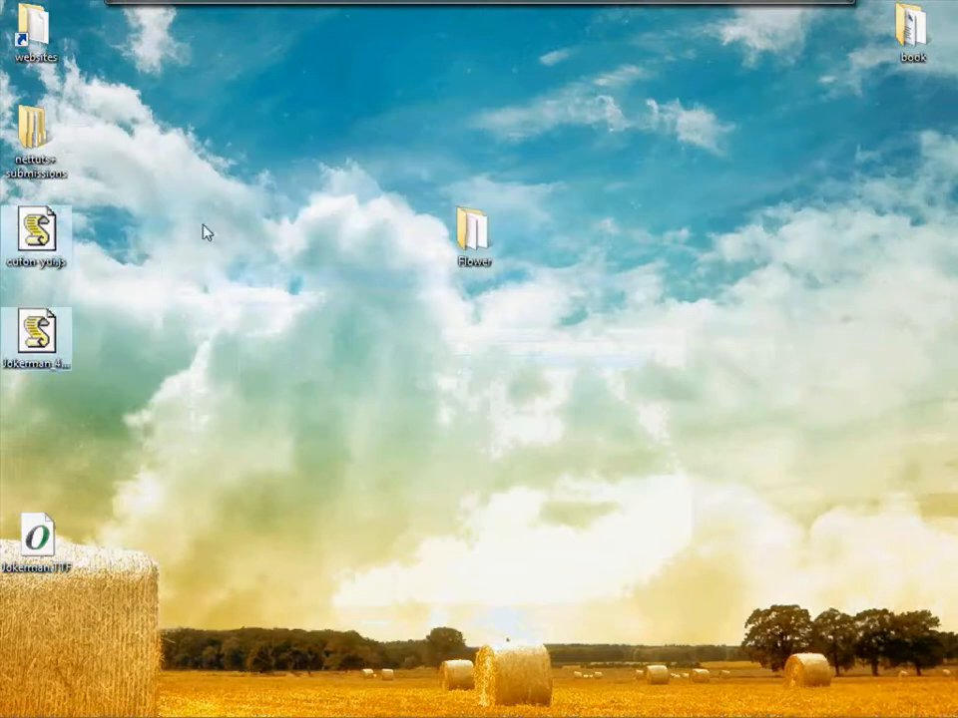
{"action": "double_click", "coordinate": [471, 229]}
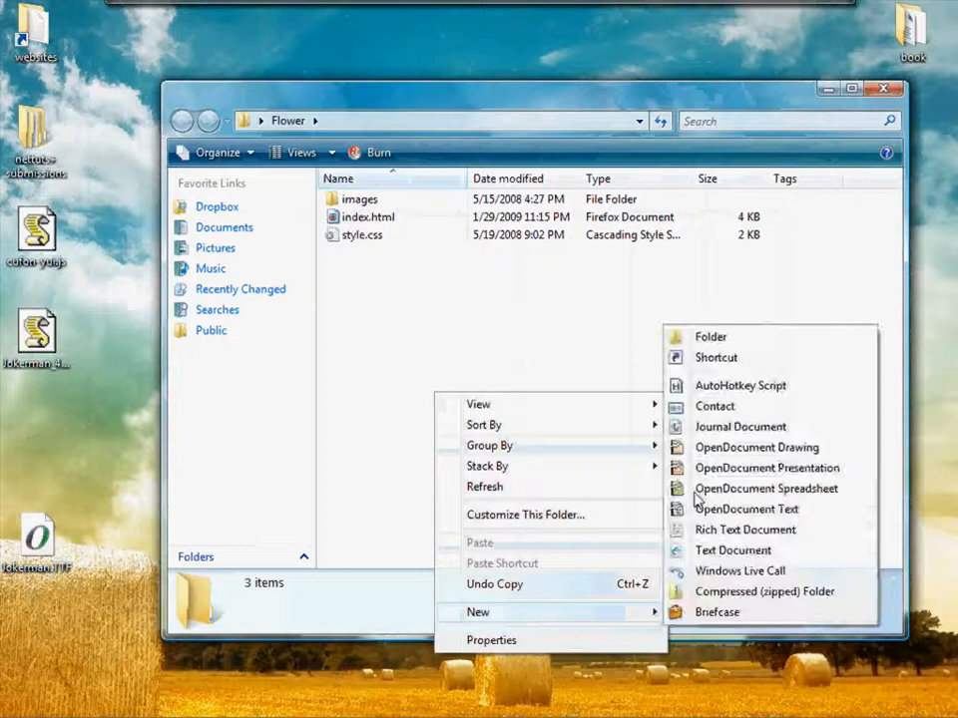
{"action": "left_click", "coordinate": [710, 335]}
{"action": "type", "text": "js"}
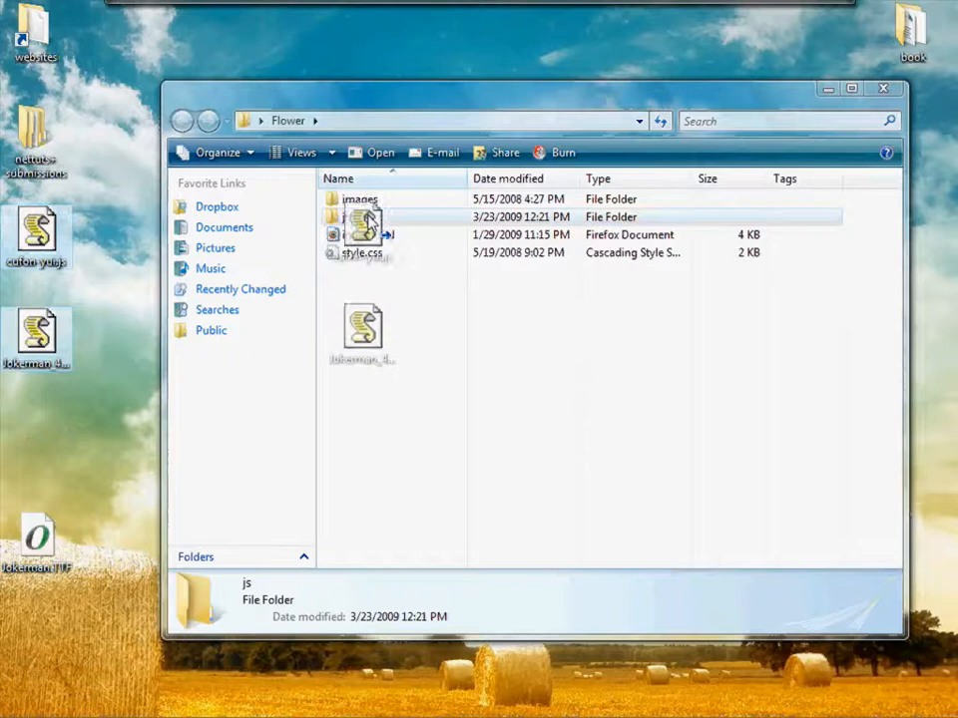
- Open index.html for editing in Notepad++
{"action": "right_click", "coordinate": [367, 235]}
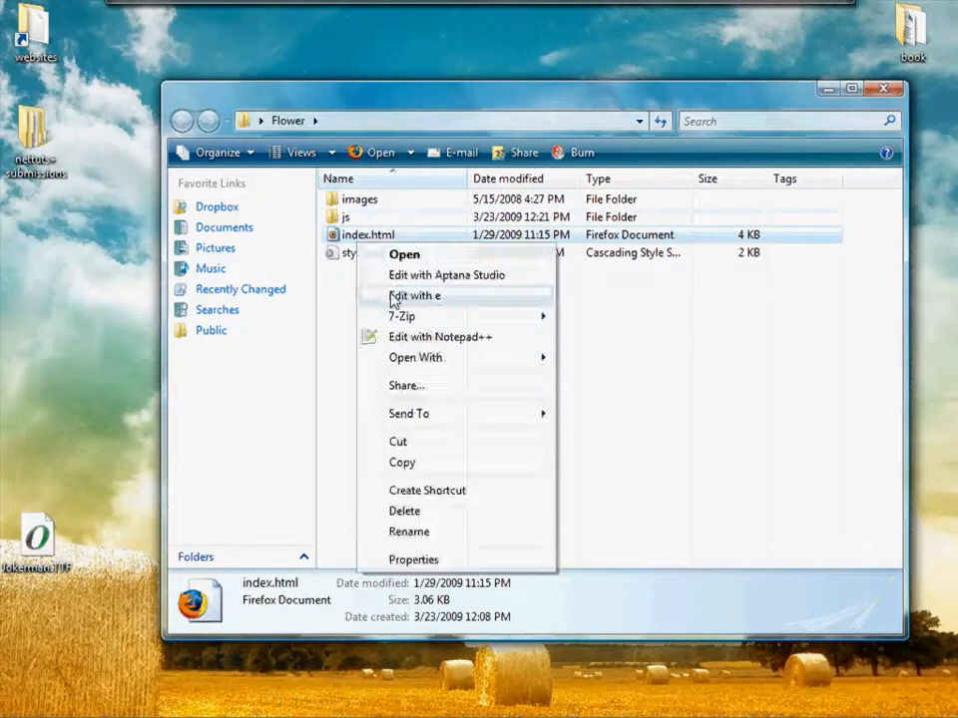
{"action": "left_click", "coordinate": [439, 335]}
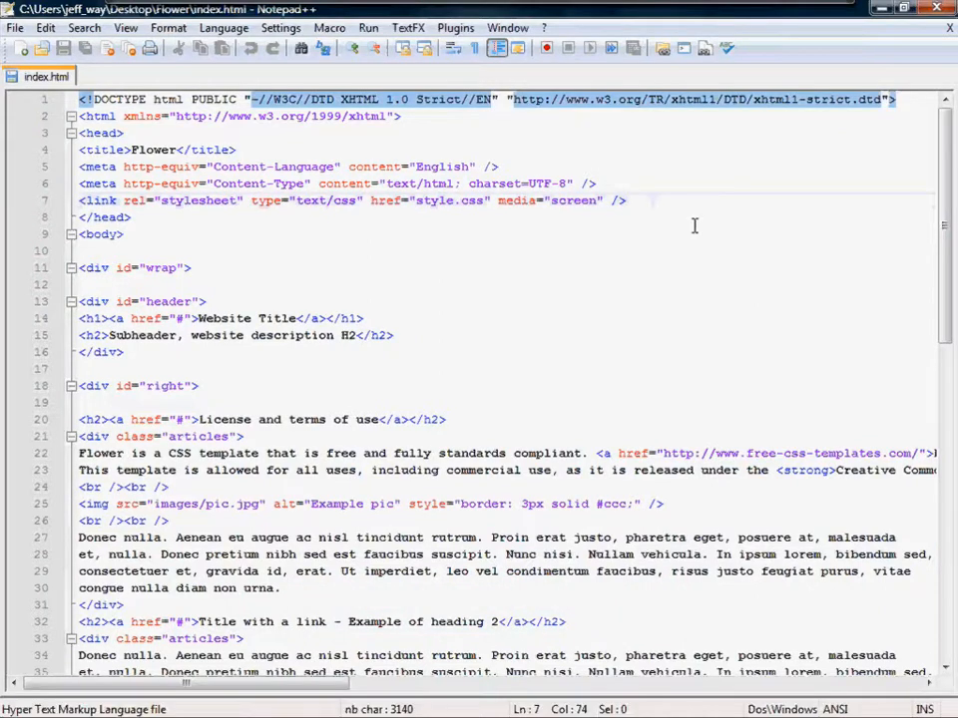
- Add a script tag in the head loading cufon-yui.js
{"action": "type", "text": "scrip"}
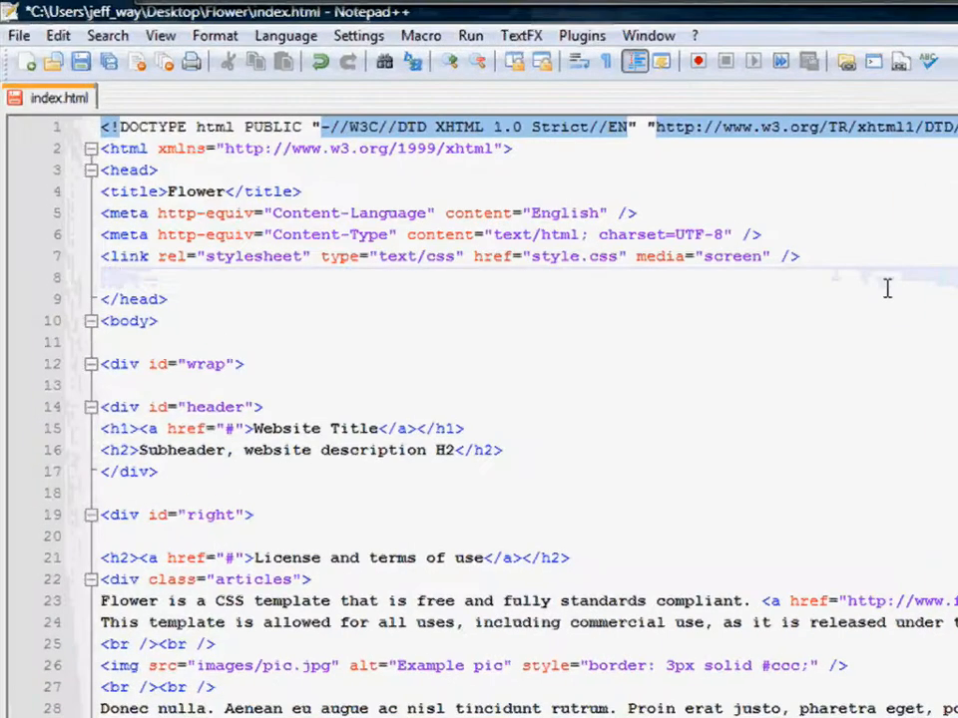
{"action": "type", "text": "<script type=\"text"}
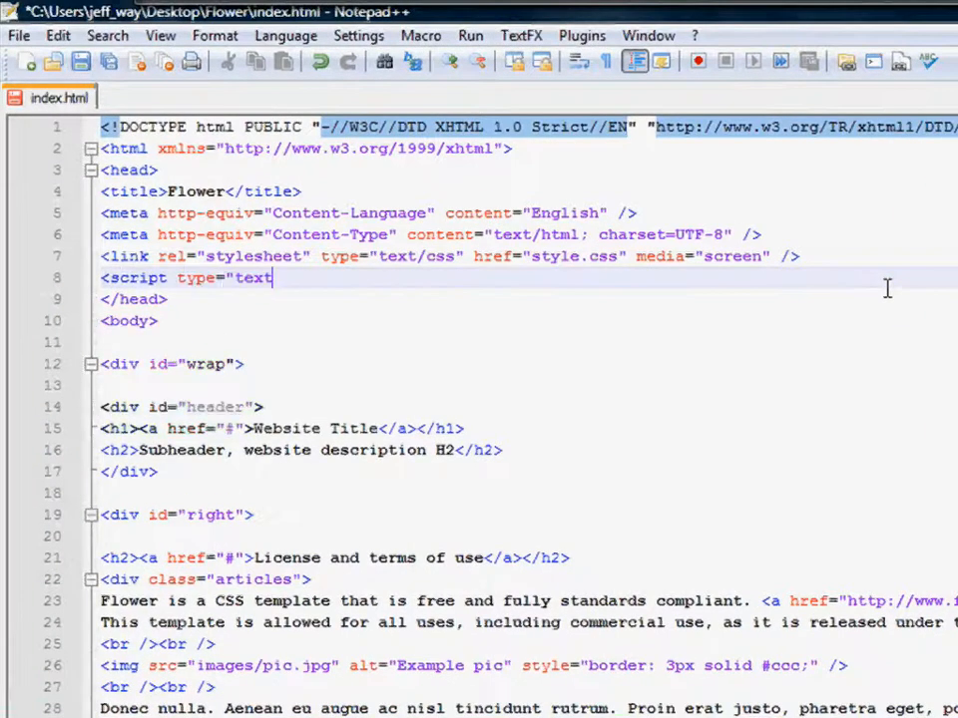
{"action": "type", "text": "/javascript\""}
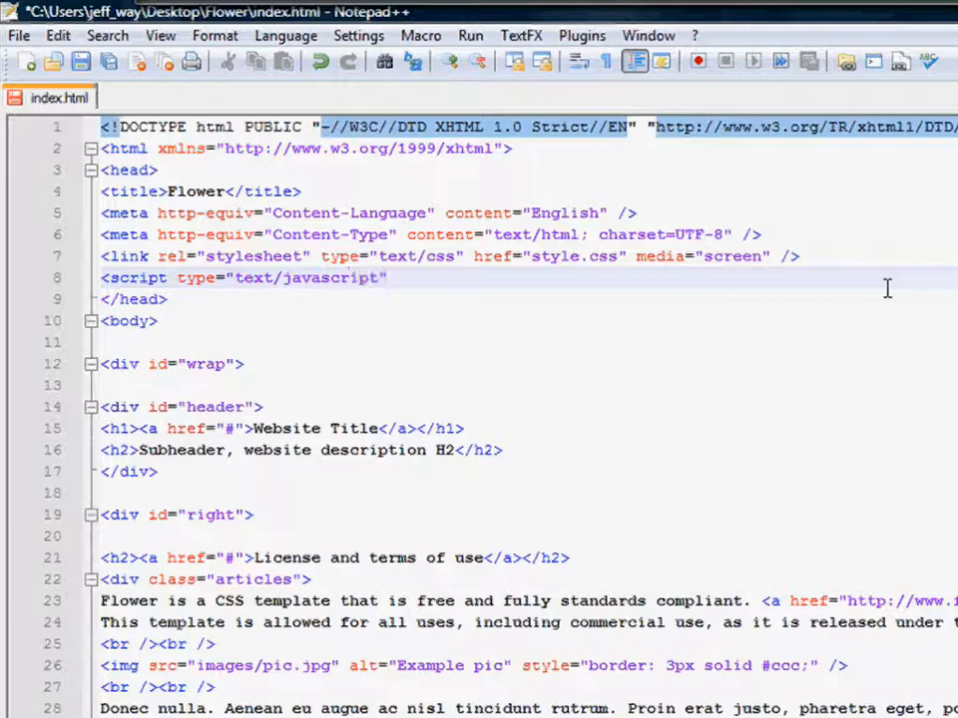
{"action": "type", "text": "src="}
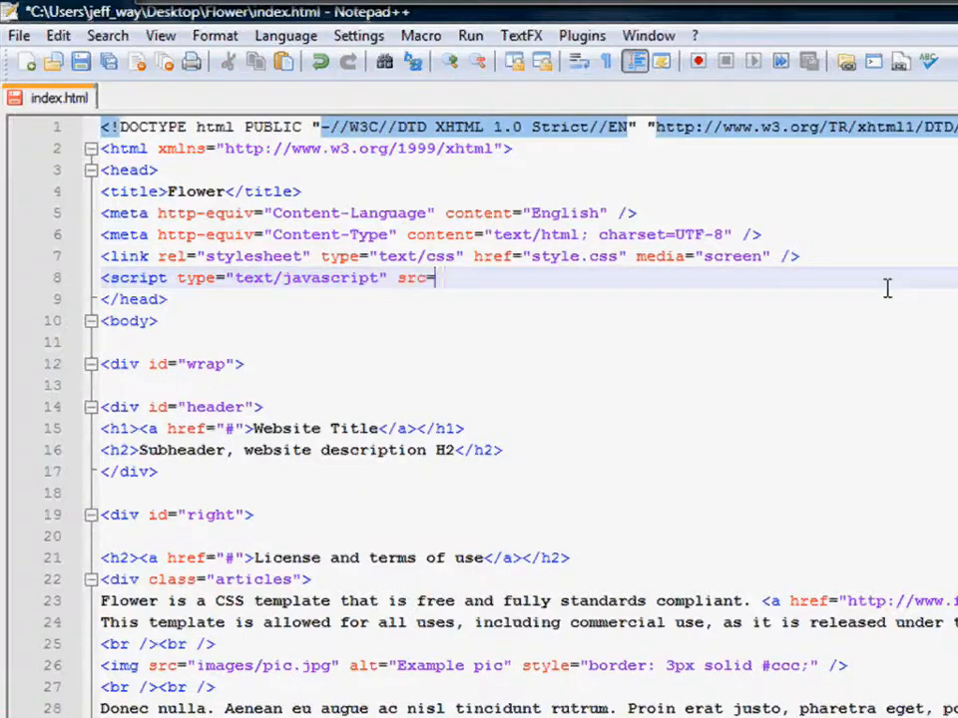
{"action": "type", "text": "\""}
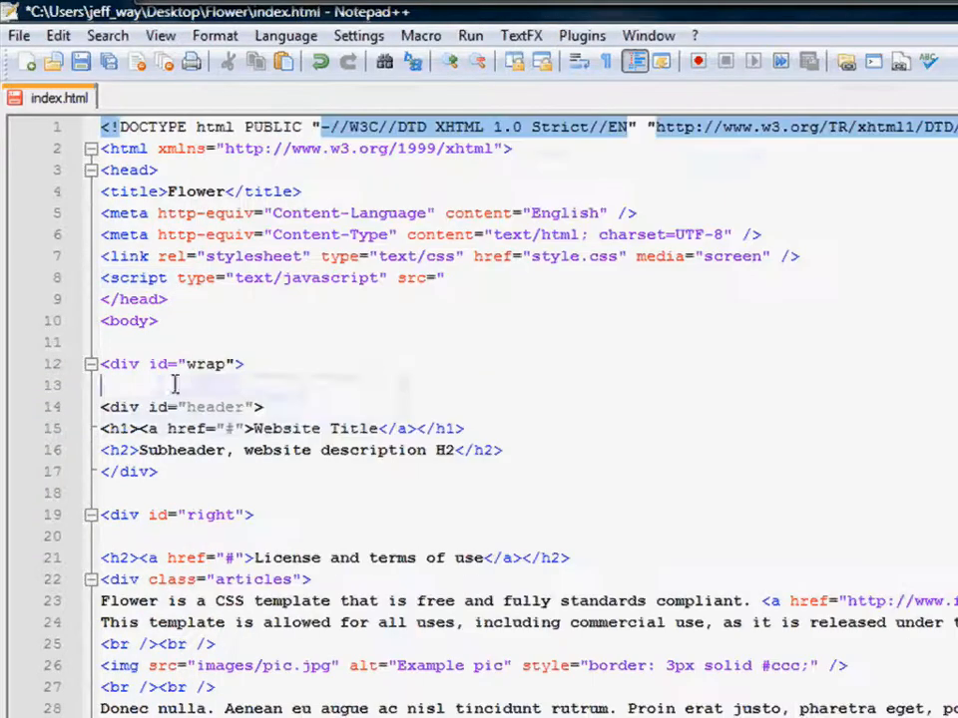
{"action": "type", "text": "conf"}
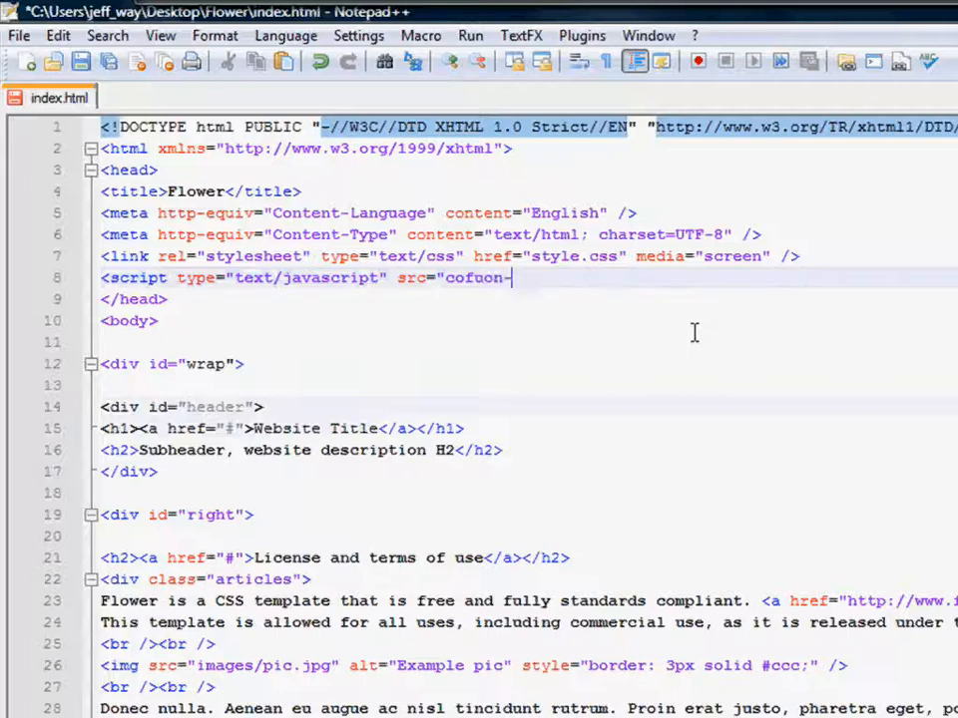
{"action": "key", "text": "BackSpace"}
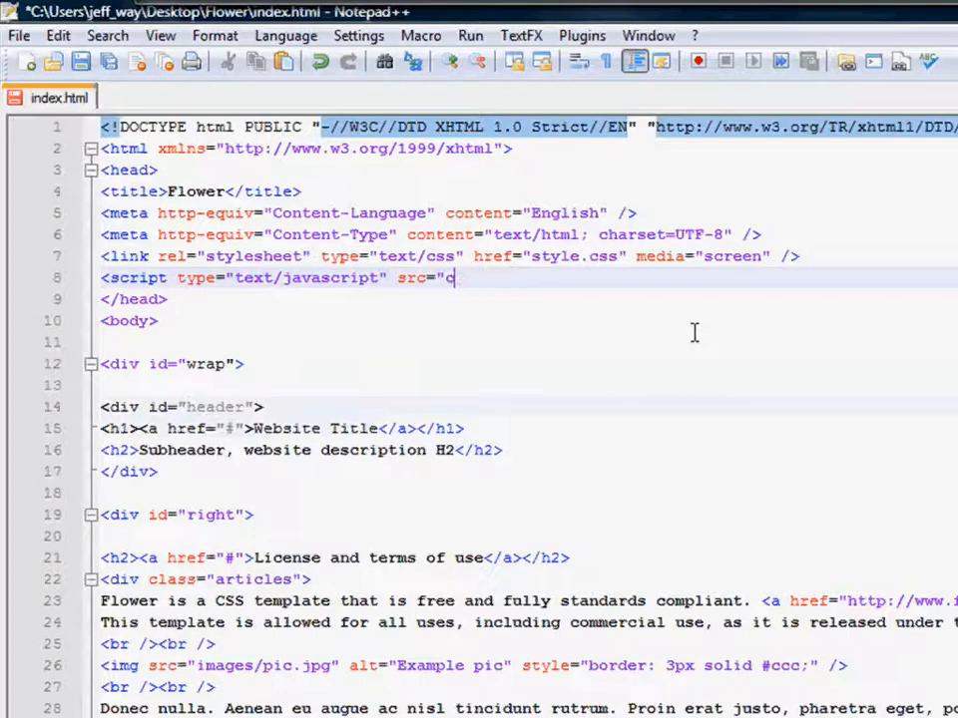
{"action": "type", "text": "ufon-yui.js\"></script>"}
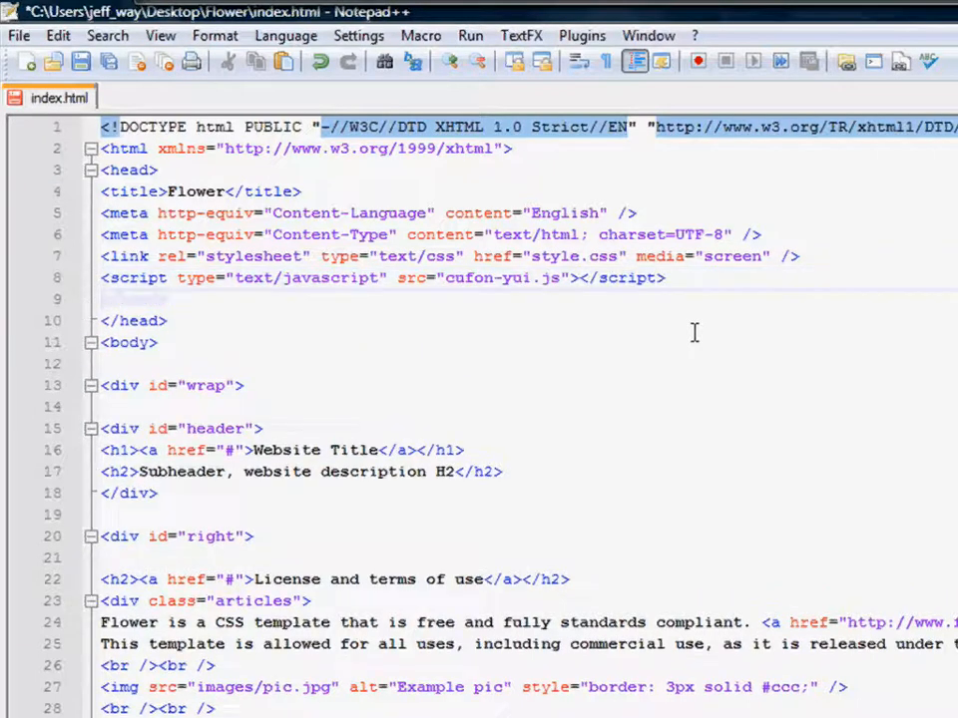
- Begin a second text/javascript script tag with a src attribute
{"action": "type", "text": "<script type=\"text/javascript\""}
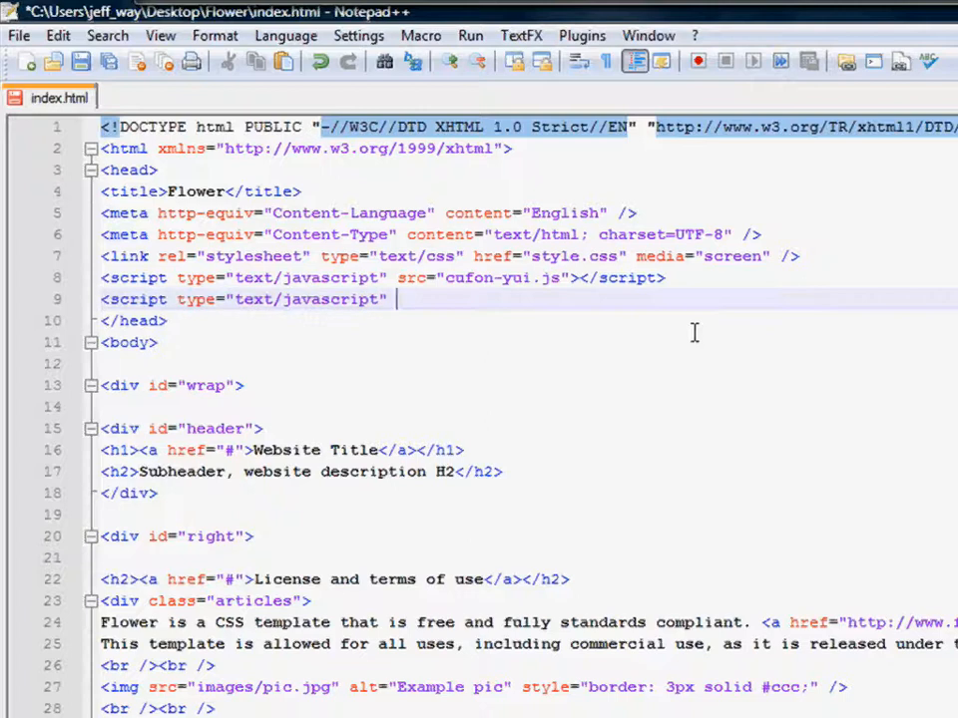
{"action": "type", "text": "src=\""}
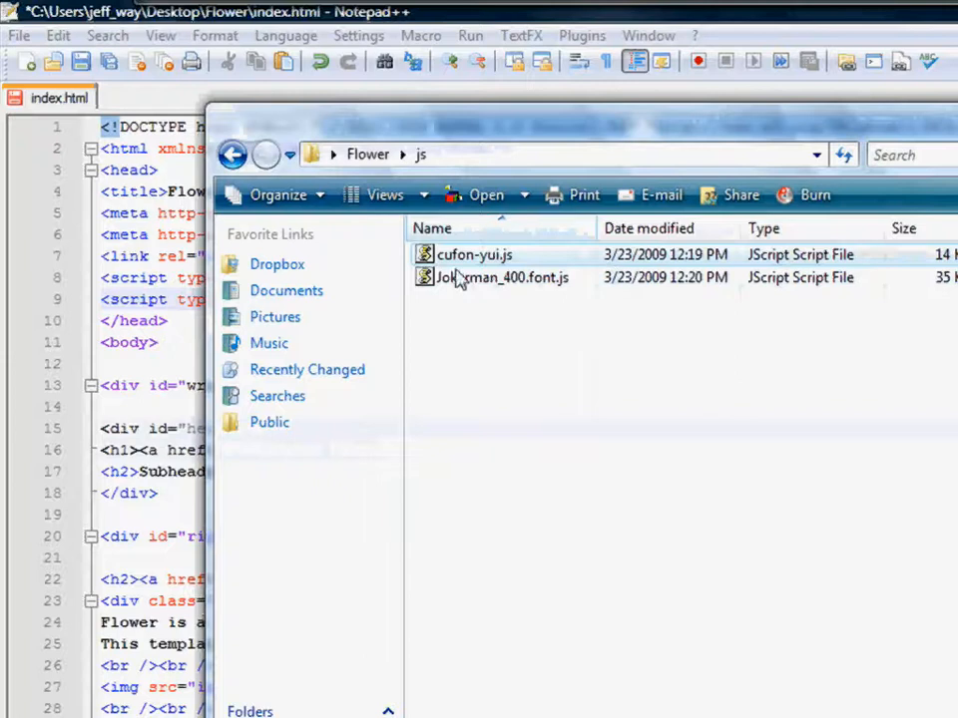
- Point the second script src at Jokerman_400.font.js after checking the js folder
{"action": "double_click", "coordinate": [503, 277]}
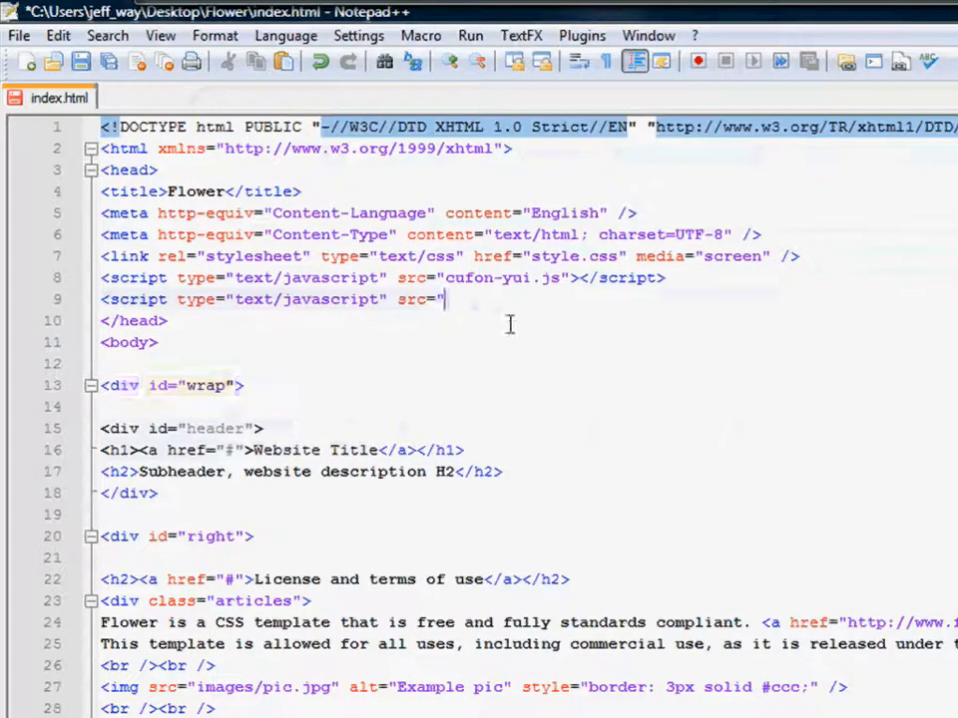
{"action": "type", "text": "Jokerman_400.font.js\"></script>"}
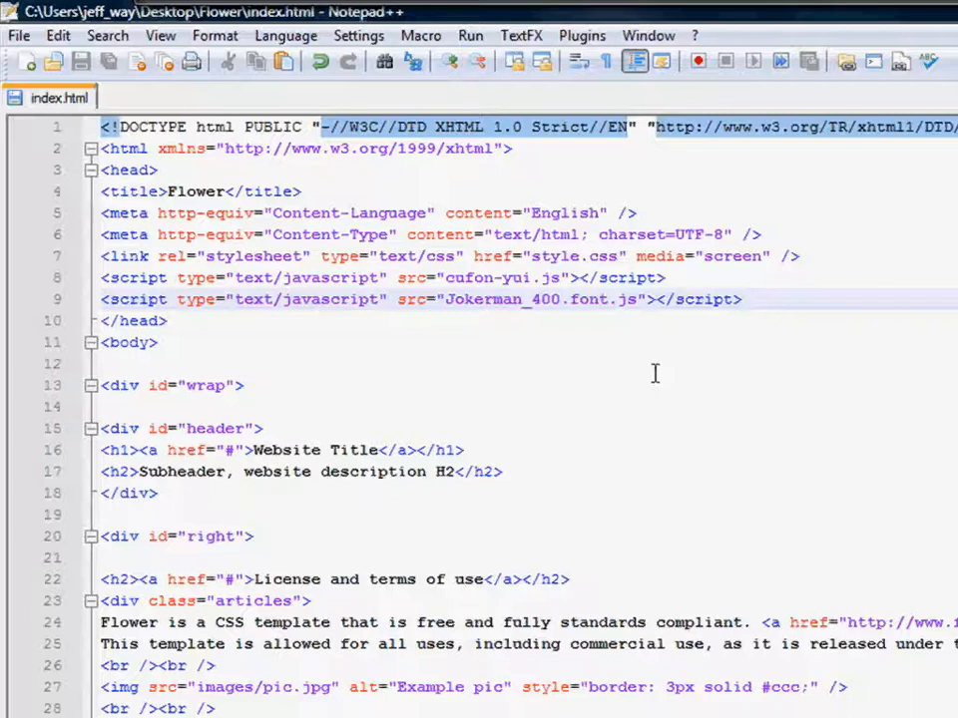
{"action": "mouse_move", "coordinate": [481, 519]}
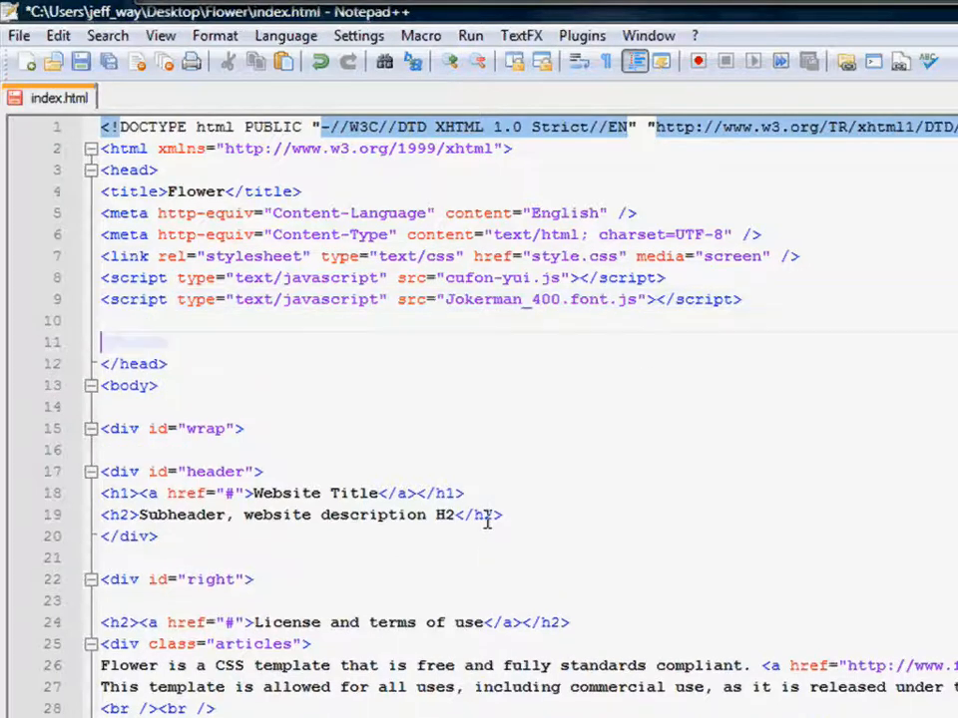
- Add an inline <script type="text/javascript"></script> block in the head
{"action": "type", "text": "<scr"}
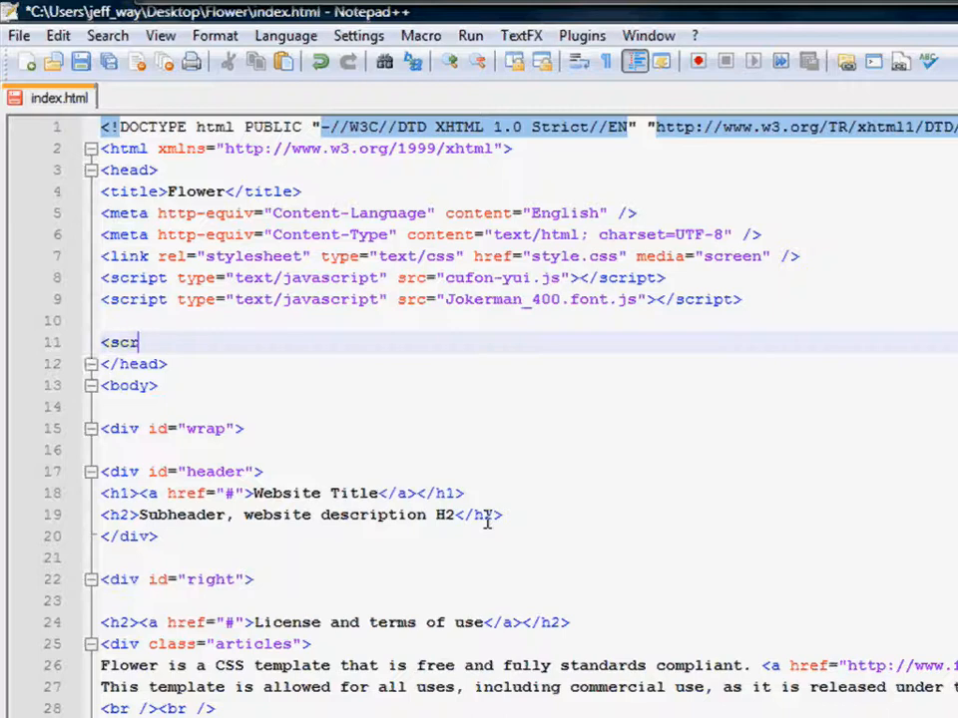
{"action": "type", "text": "ipt type=\"text/ja"}
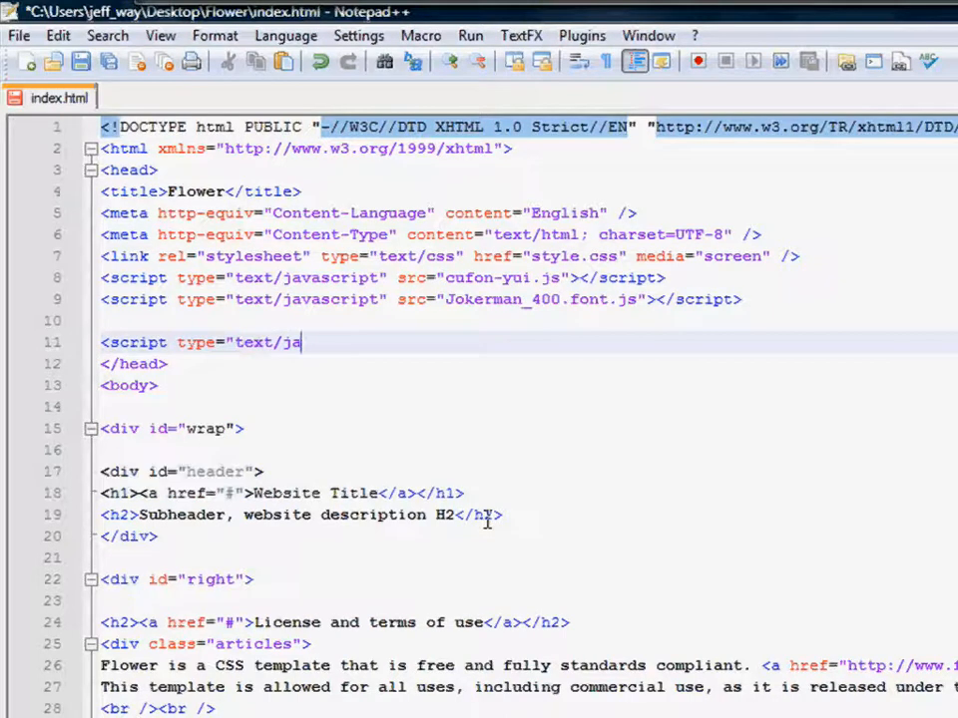
{"action": "type", "text": "vs"}
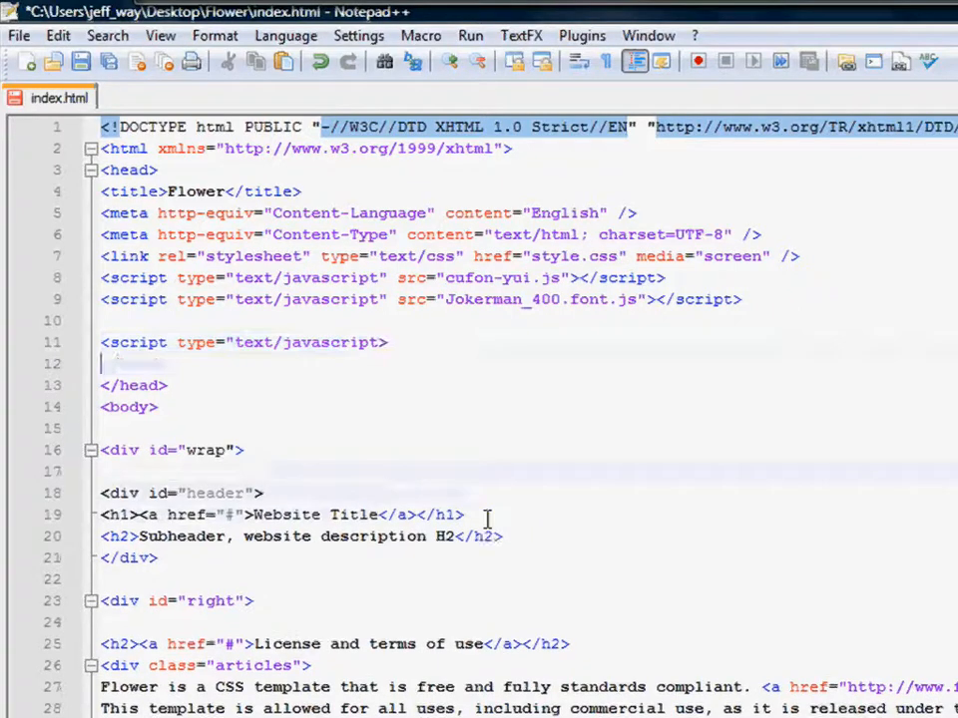
{"action": "type", "text": "</sc"}
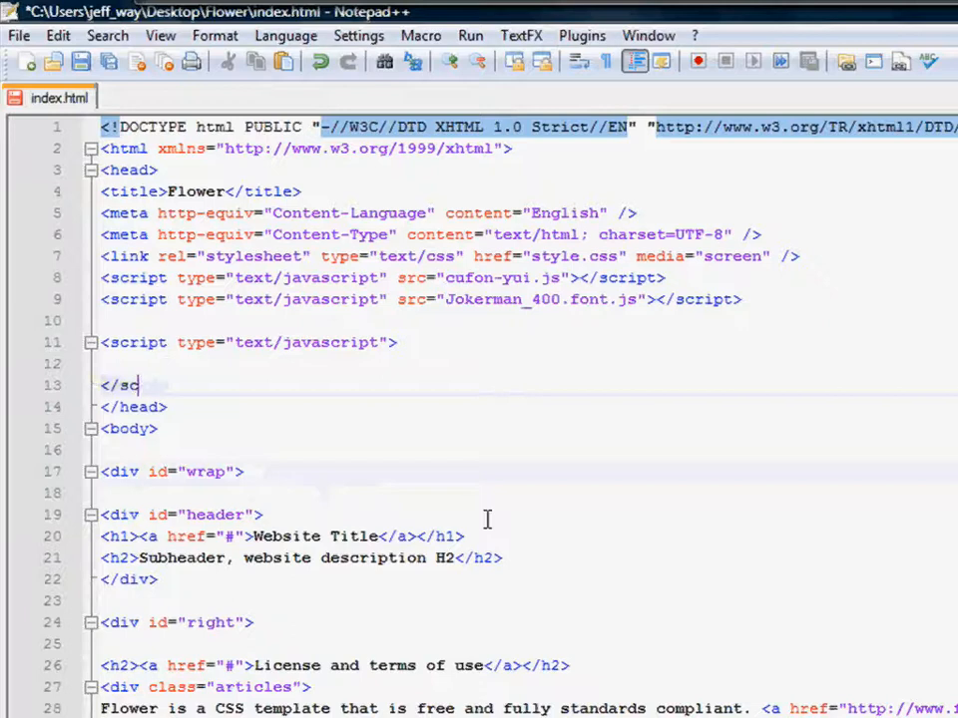
{"action": "type", "text": "ript>"}
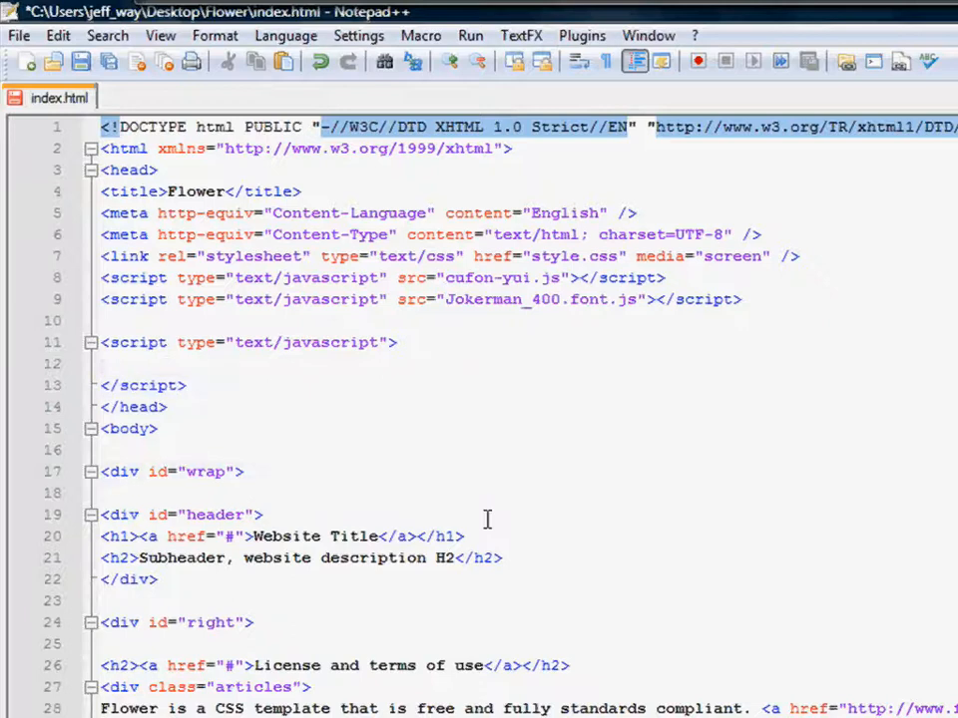
{"action": "mouse_move", "coordinate": [411, 507]}
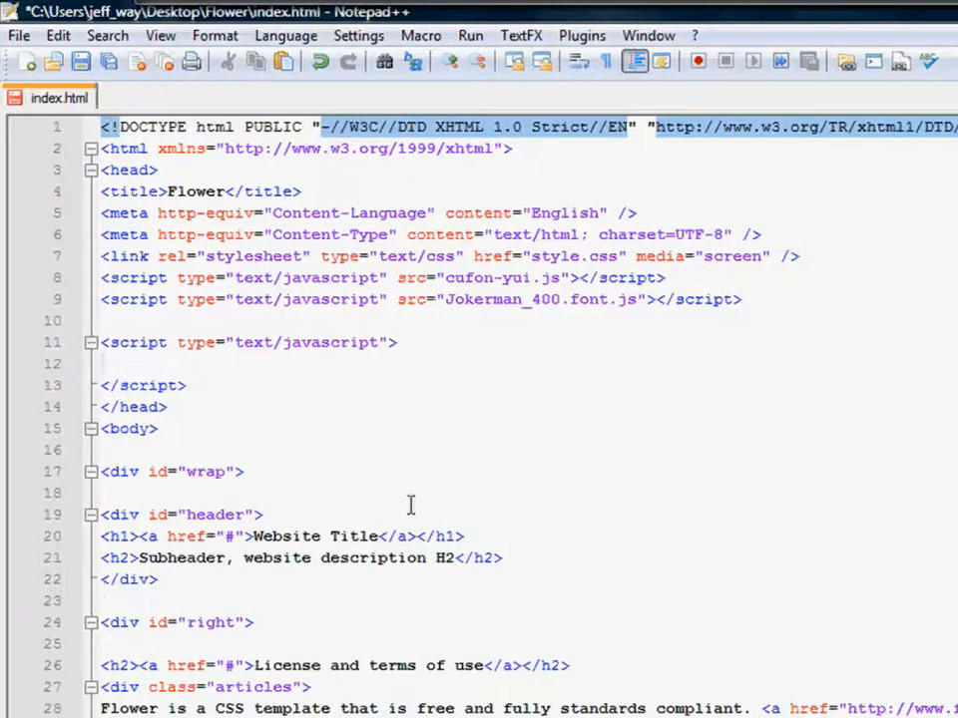
- Begin a Cufon.replace call inside the new script block, checking the h1 Website Title line
{"action": "triple_click", "coordinate": [280, 535]}
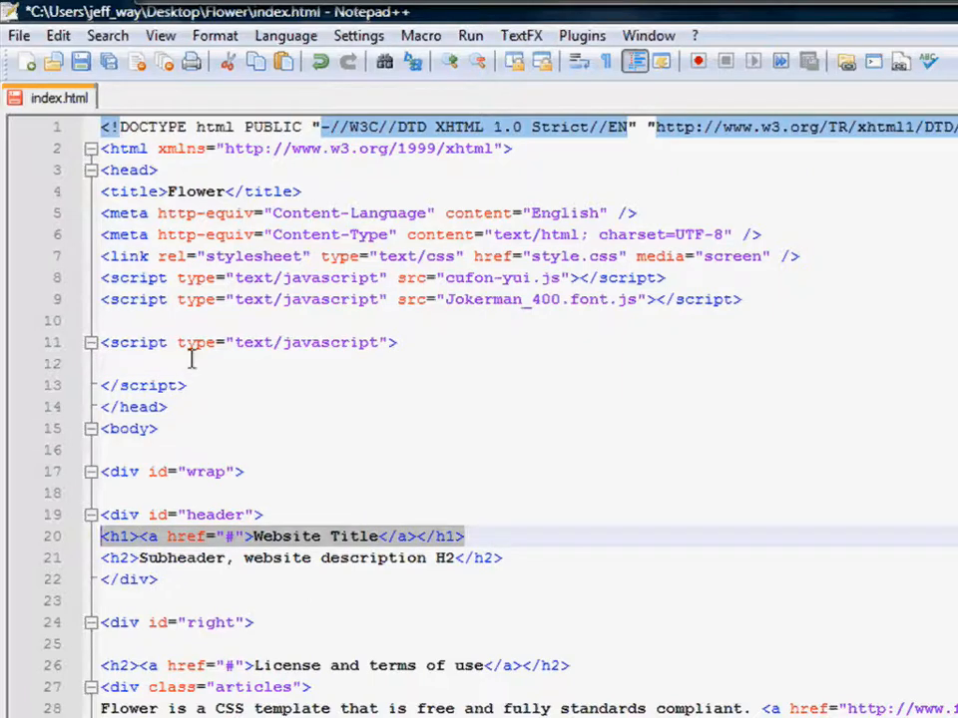
{"action": "type", "text": "Cufo"}
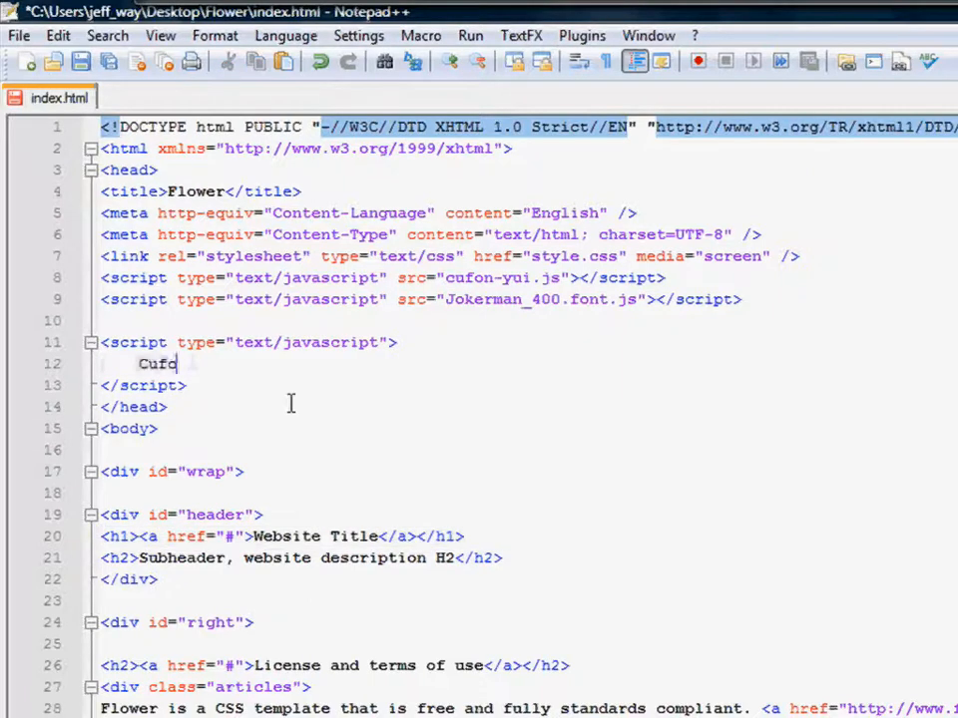
- Complete Cufon.replace('h1'); and preview the Flower page in Firefox
{"action": "type", "text": "n.replace('"}
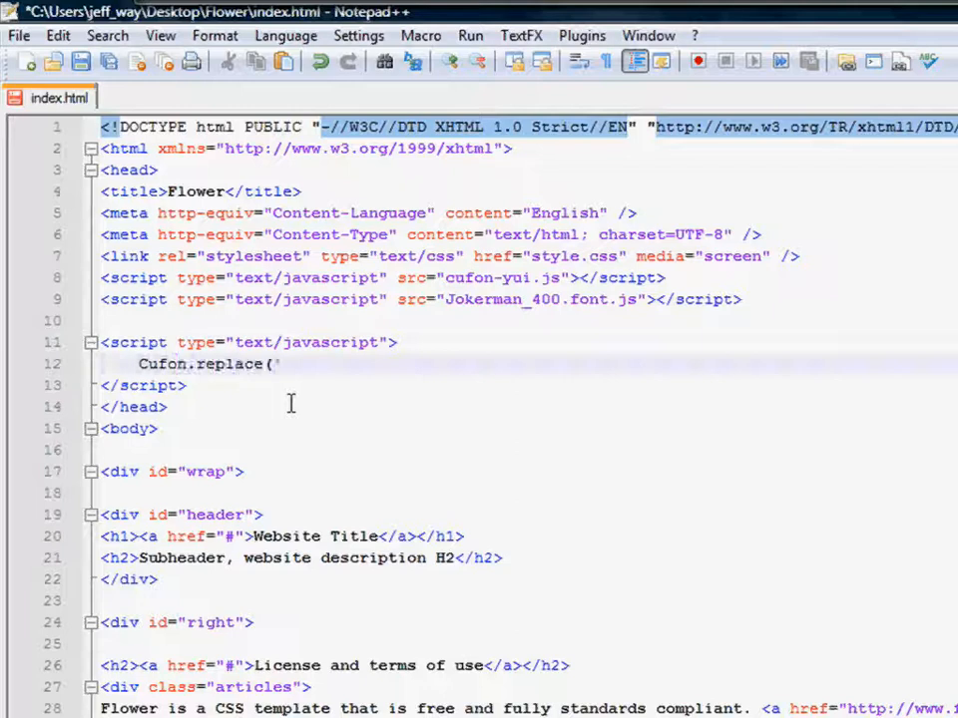
{"action": "type", "text": "h1"}
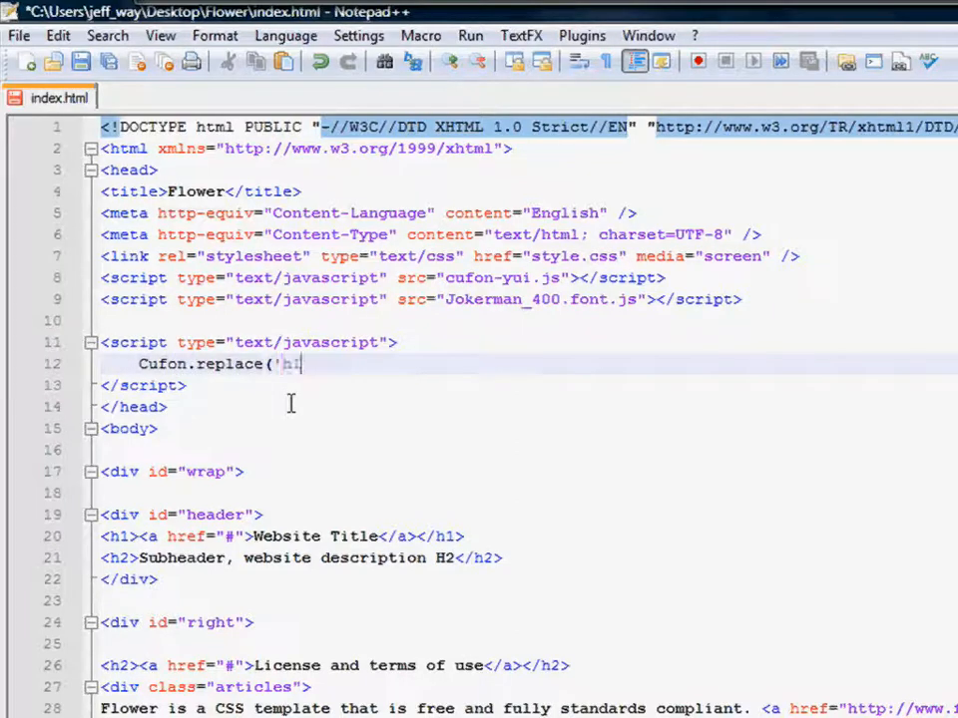
{"action": "type", "text": "1');"}
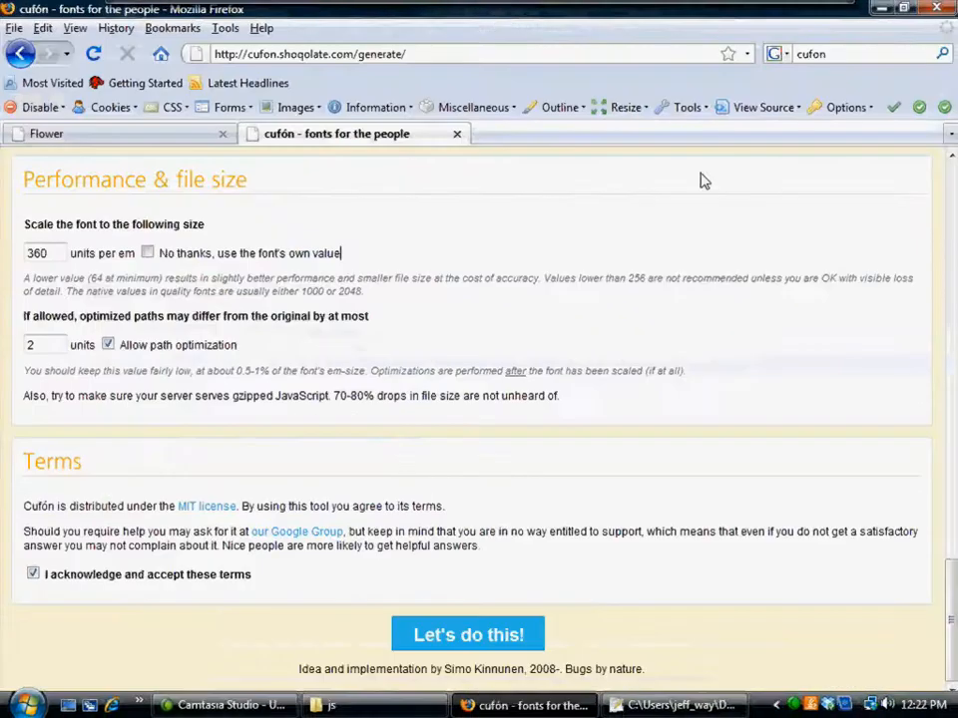
{"action": "left_click", "coordinate": [46, 131]}
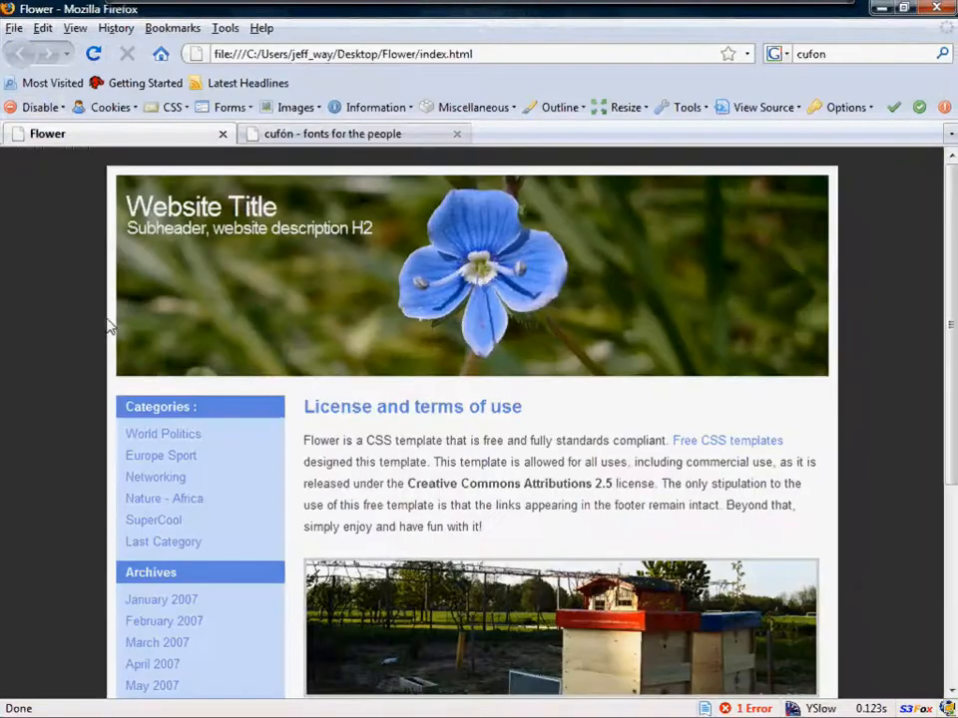
{"action": "mouse_move", "coordinate": [698, 618]}
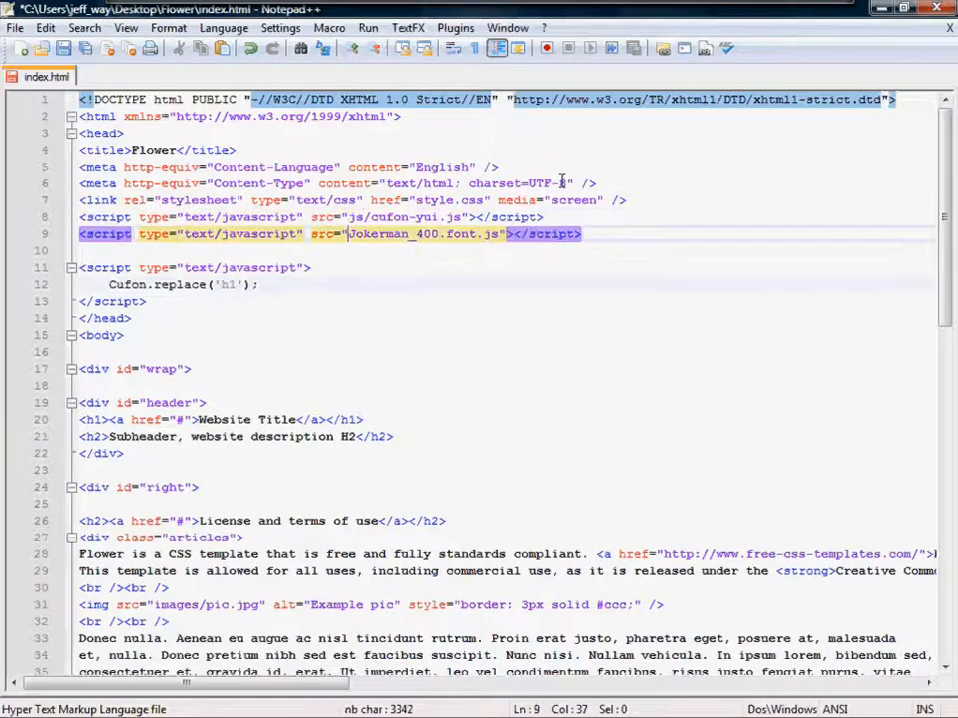
- Prefix the script src paths with js/ so they point inside the js folder
{"action": "type", "text": "js/"}
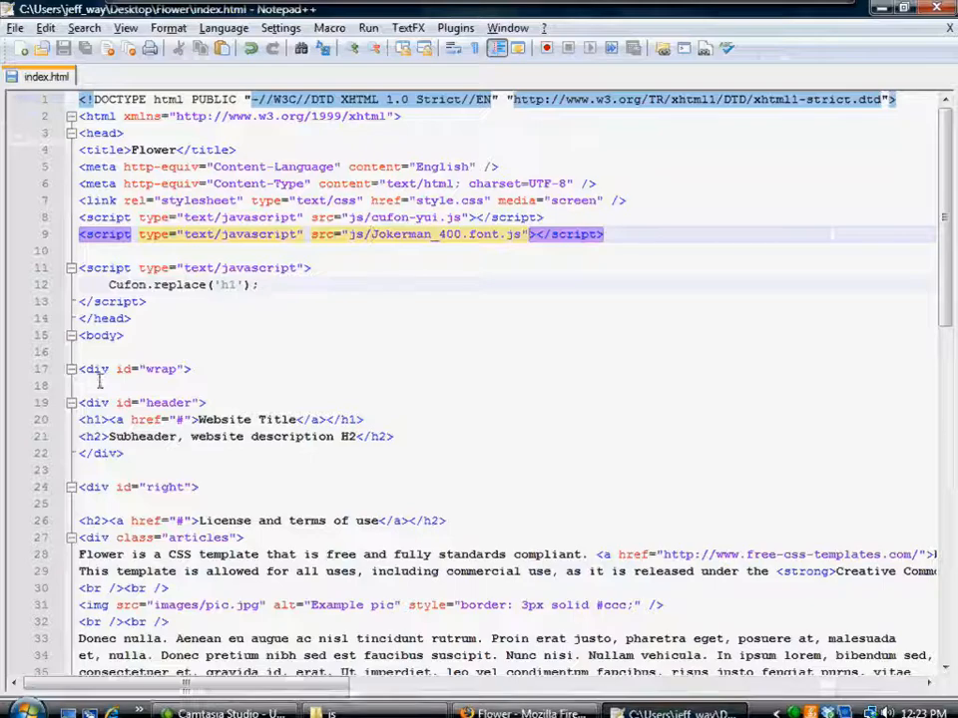
- Reload the Flower preview to see the headings rendered in Jokerman
{"action": "left_click", "coordinate": [236, 284]}
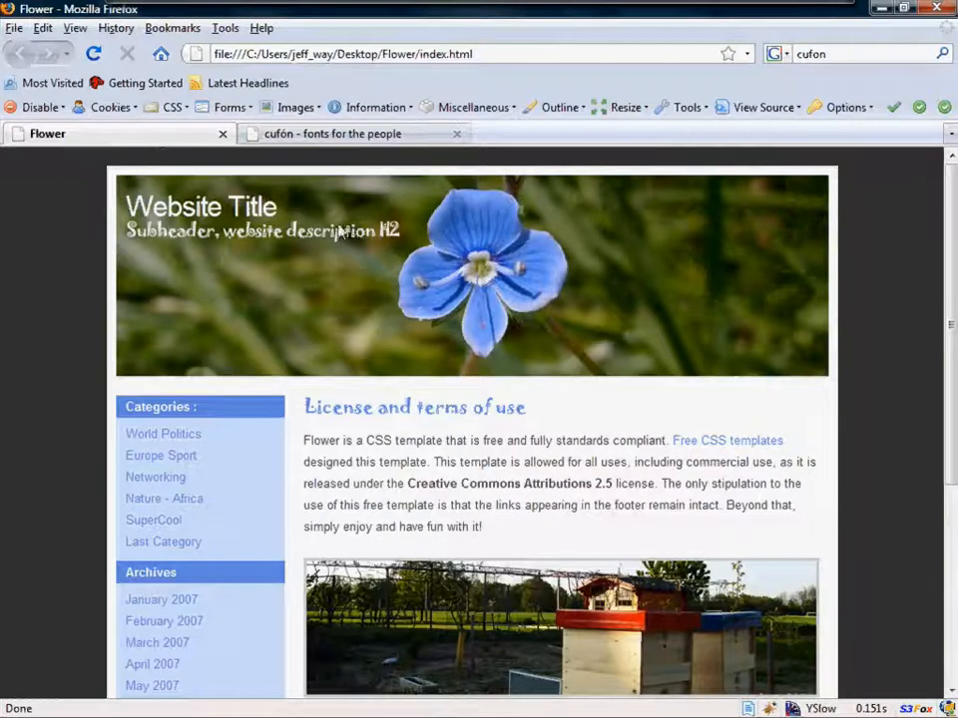
{"action": "mouse_move", "coordinate": [395, 255]}
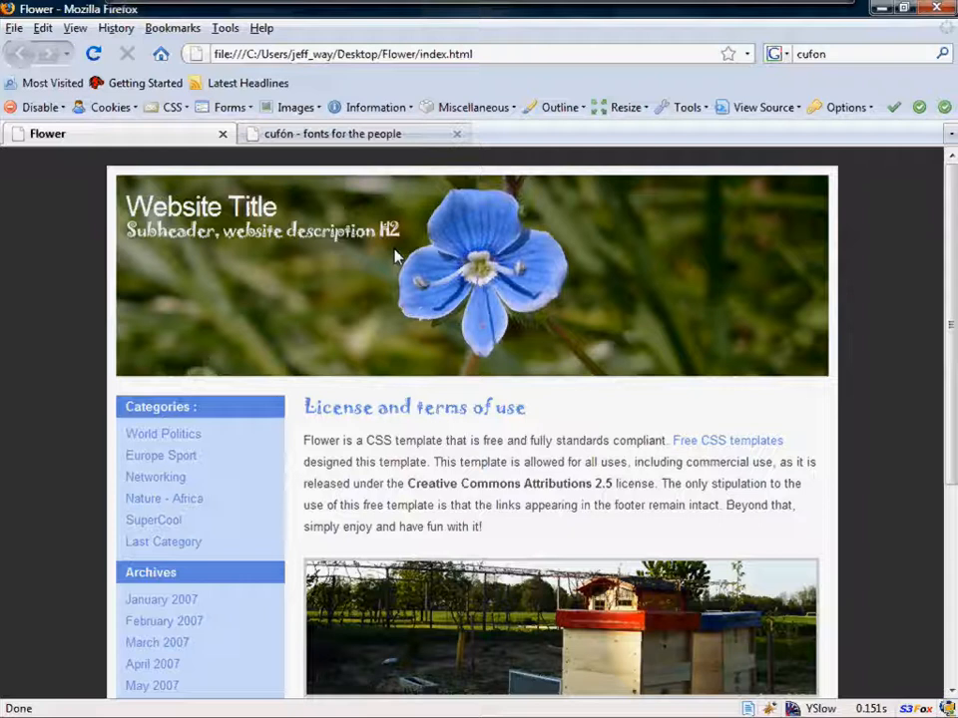
{"action": "mouse_move", "coordinate": [395, 287]}
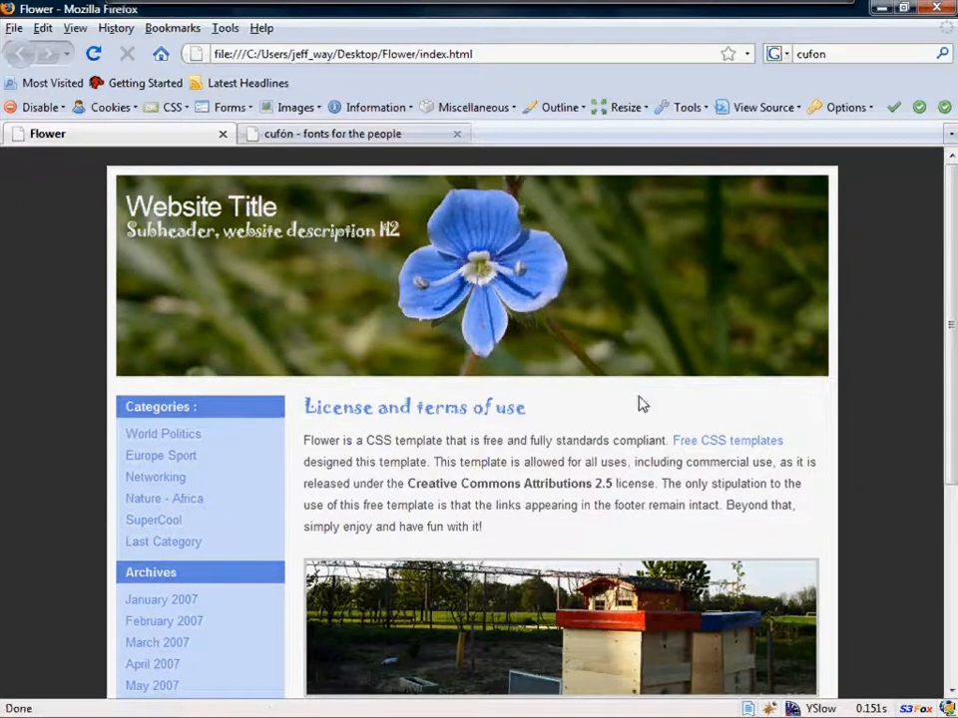
{"action": "mouse_move", "coordinate": [666, 702]}
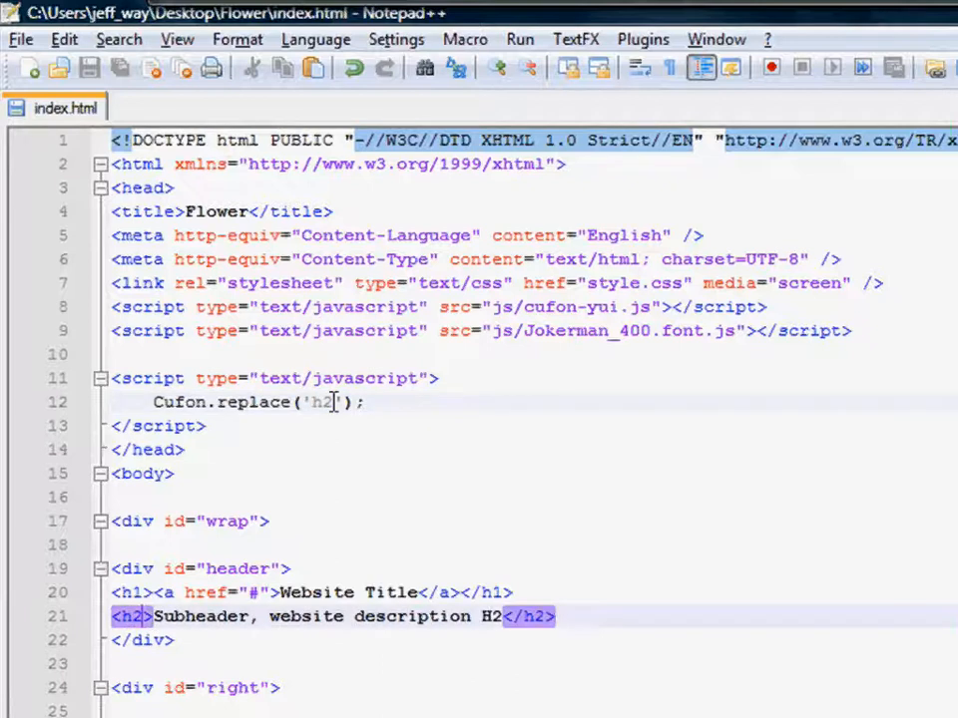
- Change the Cufon.replace selector to '#header h2' and switch to Firefox for a search
{"action": "type", "text": "#header"}
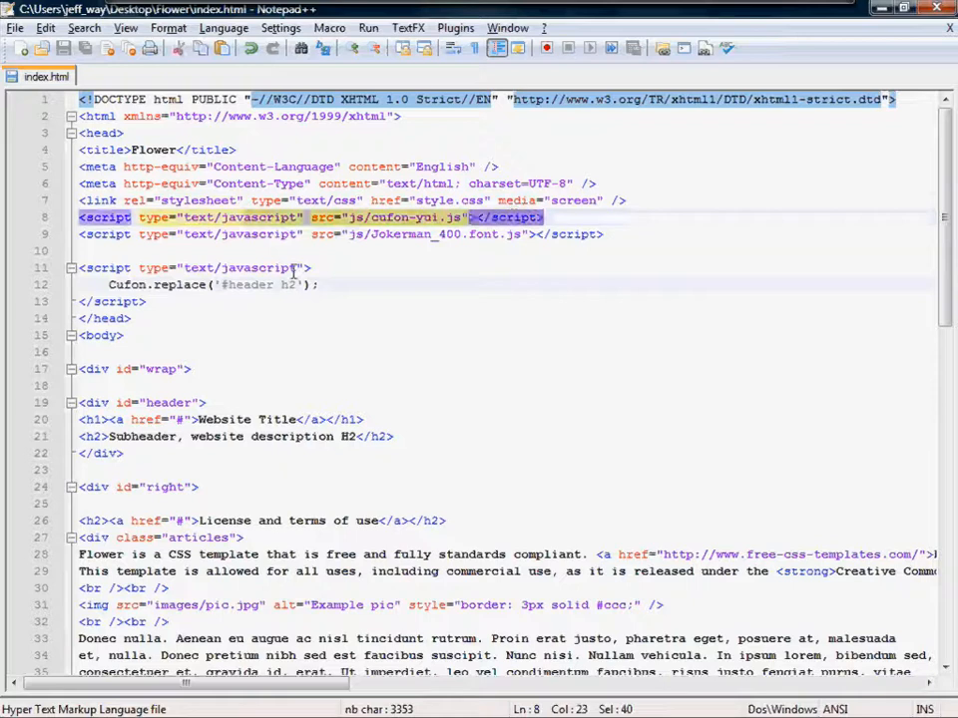
{"action": "left_click", "coordinate": [654, 210]}
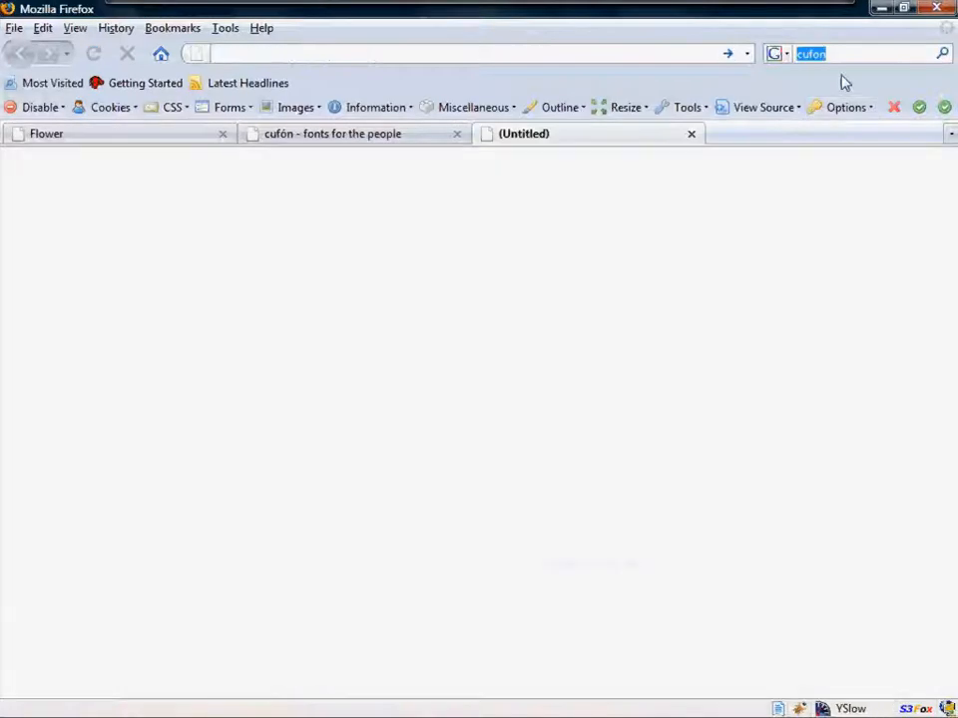
- Search Google for 'jquery cdn', open the Google JQuery CDN article and copy its script tag
{"action": "type", "text": "jquery cdn"}
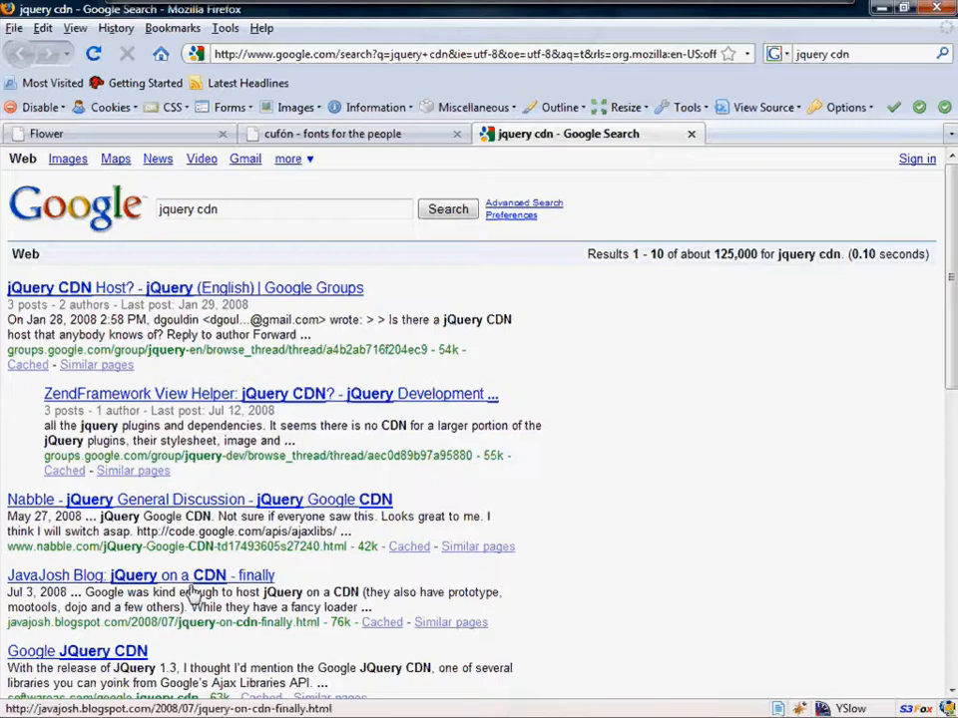
{"action": "scroll", "scroll_direction": "down", "scroll_amount": 3}
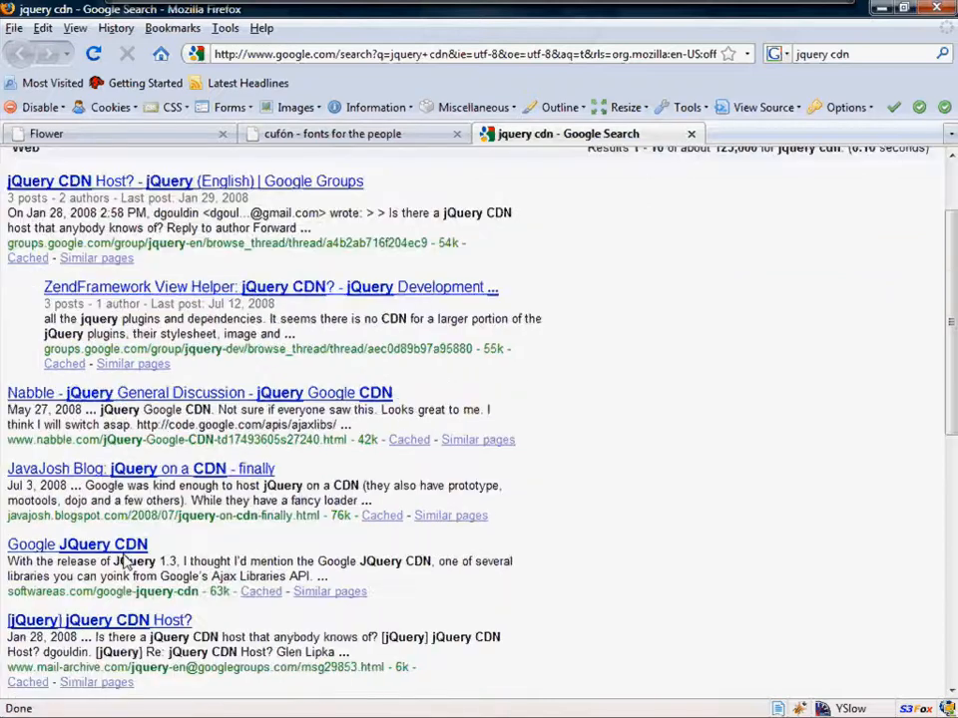
{"action": "left_click", "coordinate": [75, 543]}
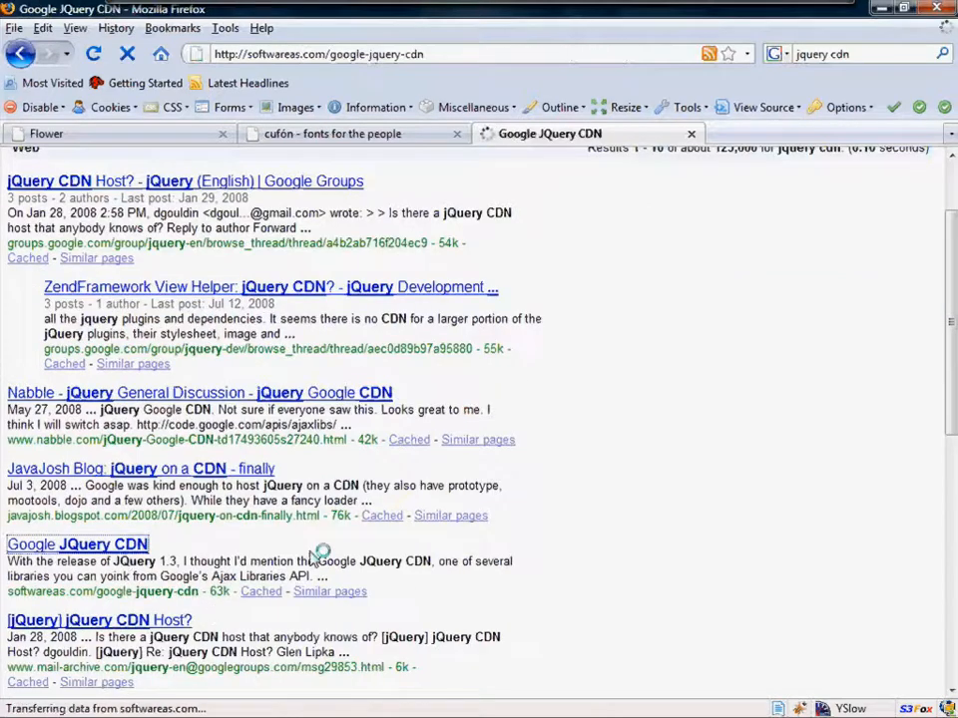
{"action": "left_click", "coordinate": [76, 542]}
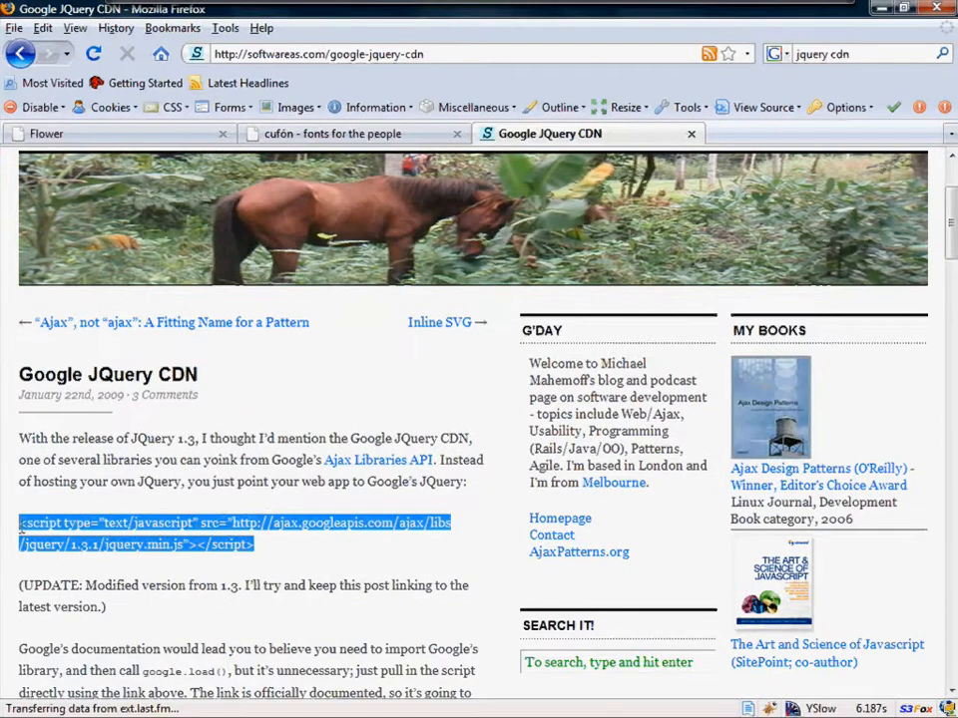
{"action": "left_click", "coordinate": [679, 712]}
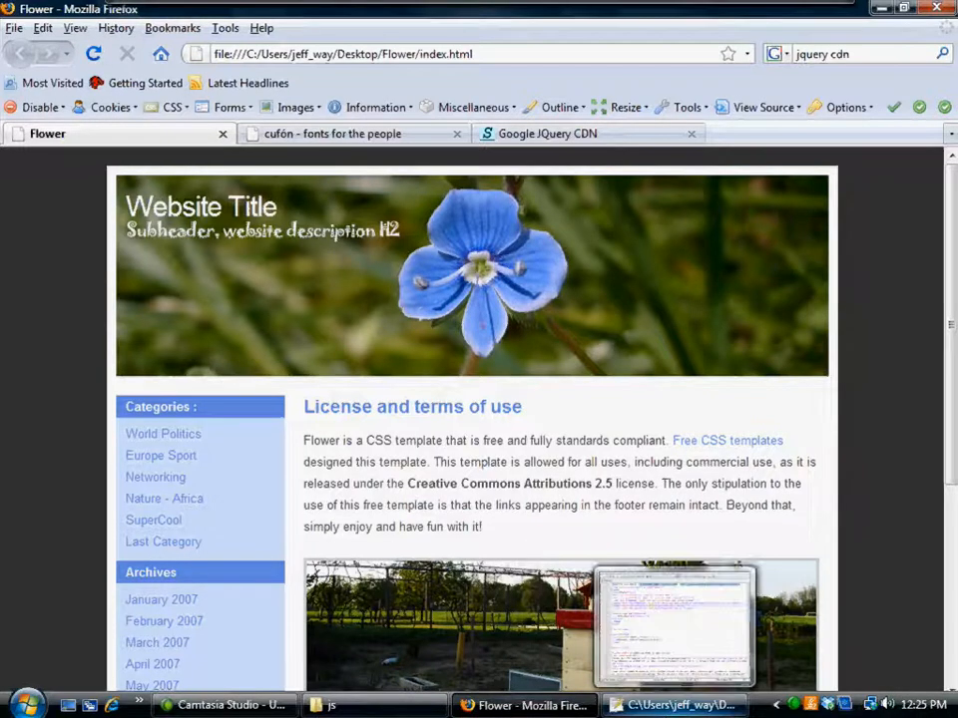
- Remove the pasted jQuery CDN script line from the head in Notepad++
{"action": "left_click", "coordinate": [674, 707]}
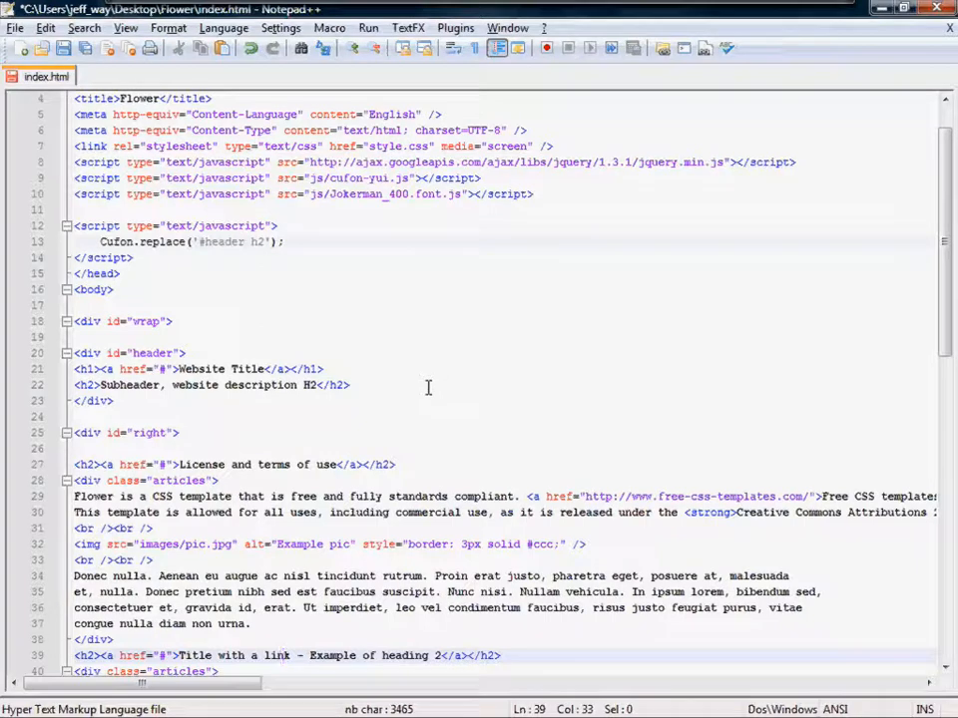
{"action": "triple_click", "coordinate": [399, 161]}
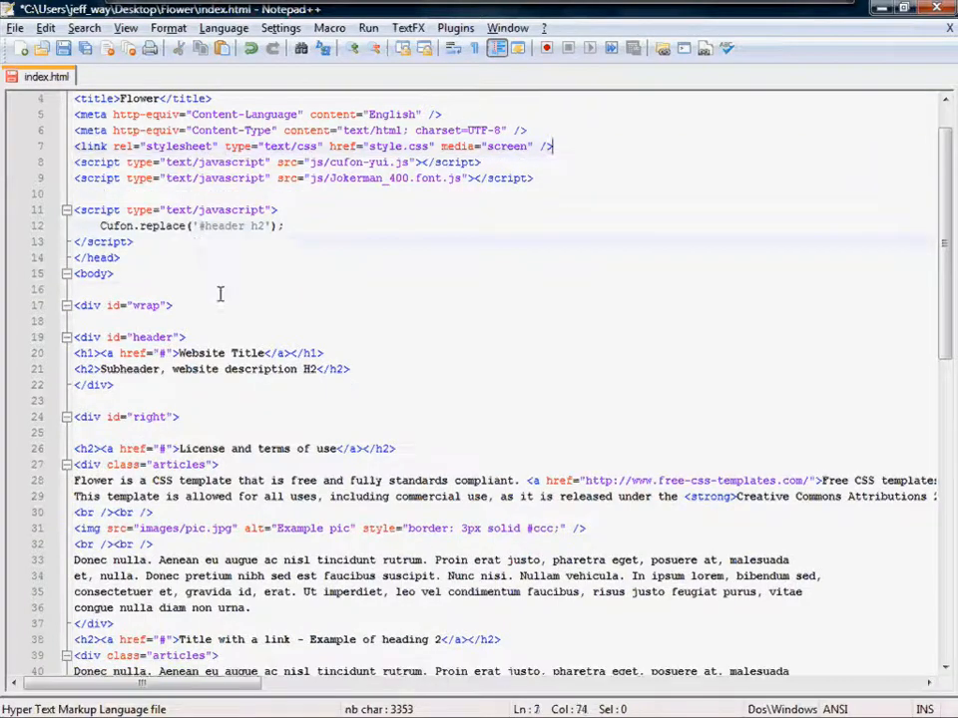
- Replace '#header h2' with document.getElementById('header').getElementsByTagName('h2')
{"action": "double_click", "coordinate": [222, 225]}
{"action": "type", "text": "document.getElementById("}
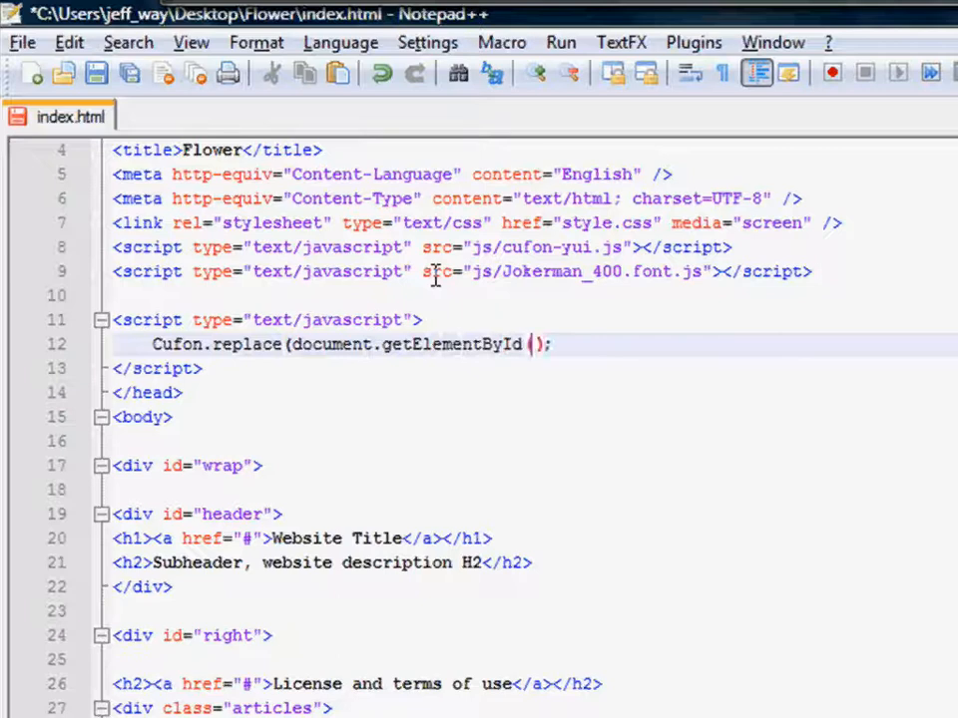
{"action": "type", "text": "'header')"}
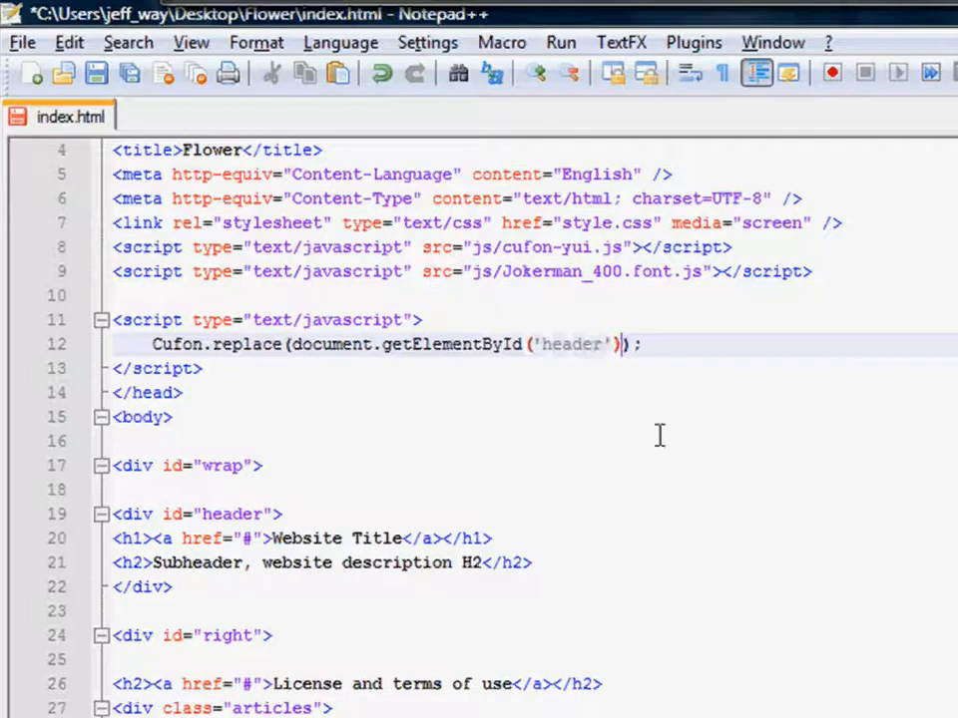
{"action": "type", "text": ".getElementsByTagName(;"}
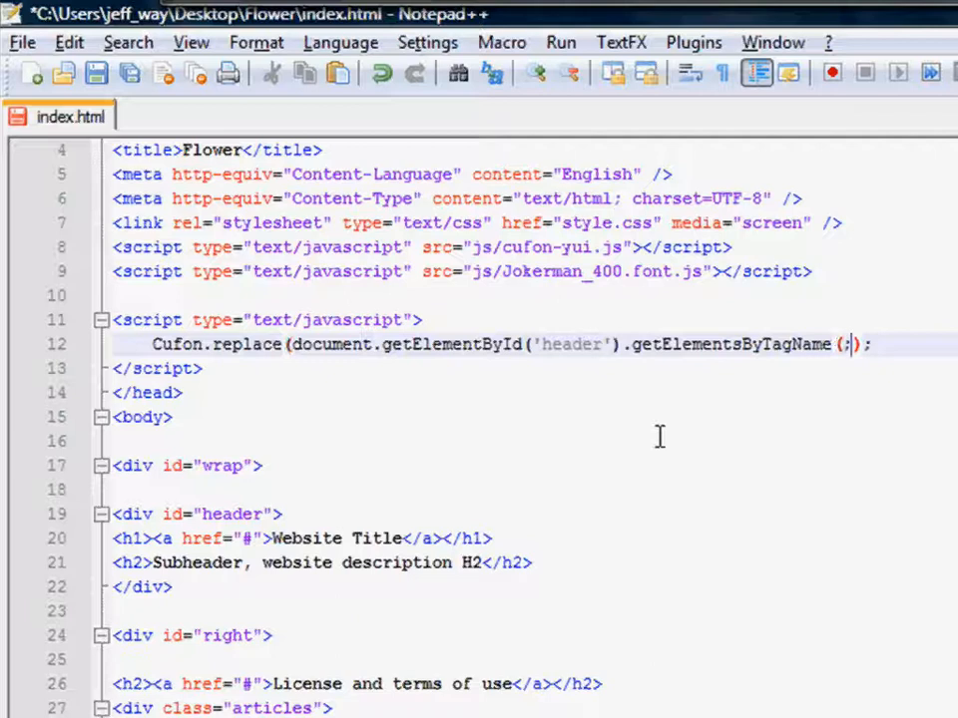
{"action": "type", "text": "'h2'"}
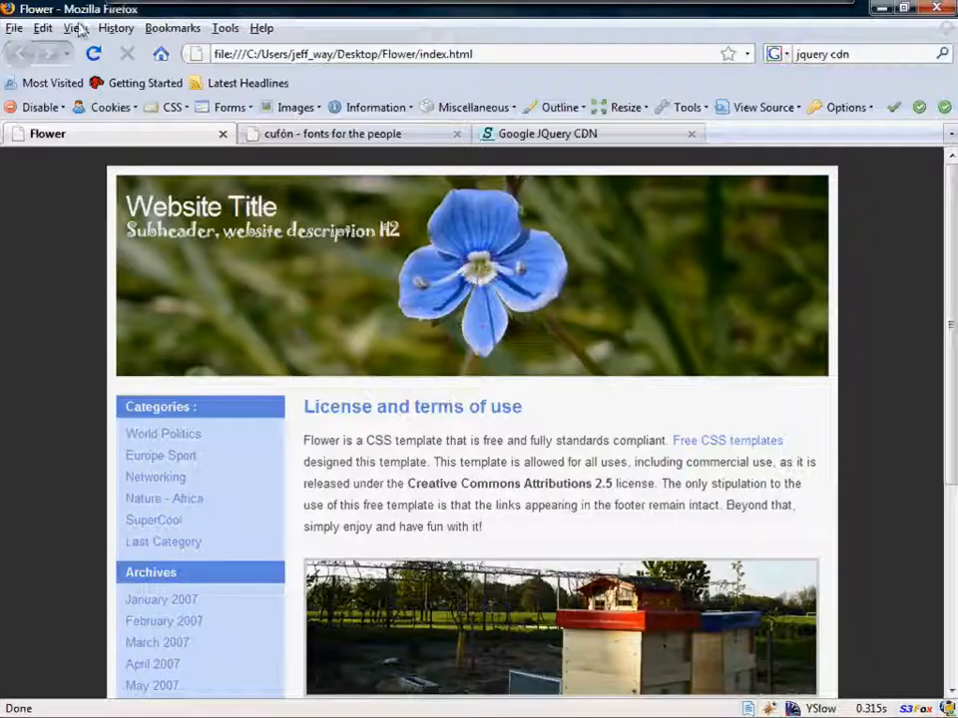
- Reload the Flower page to test the getElementById change, then return to Notepad++
{"action": "key", "text": "alt+tab"}
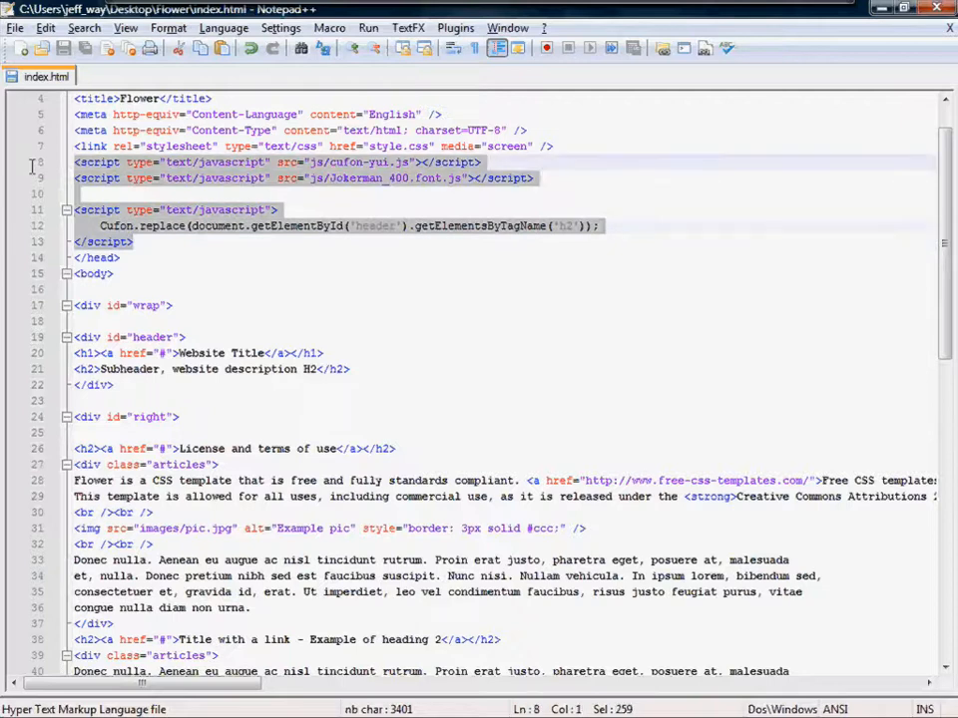
{"action": "scroll", "scroll_direction": "down", "scroll_amount": 3}
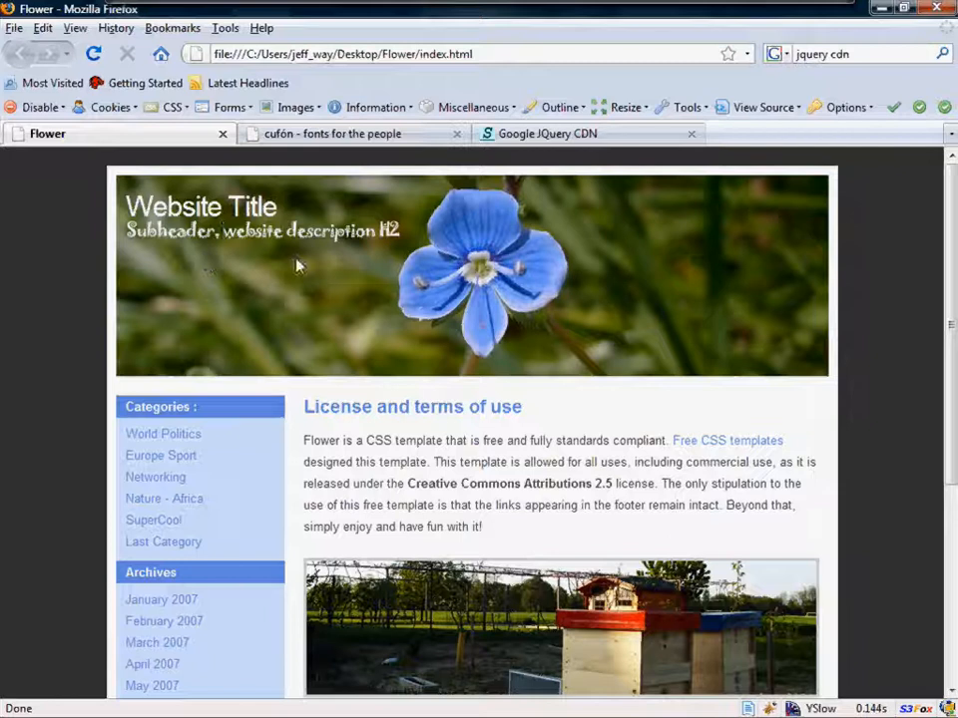
{"action": "mouse_move", "coordinate": [309, 363]}
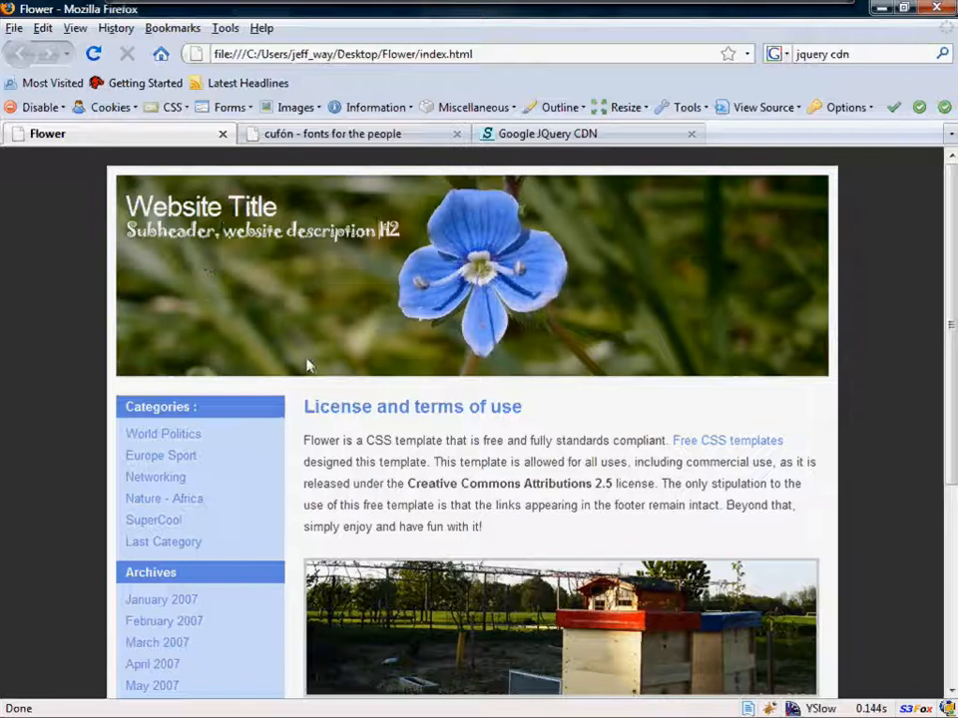
- Reload the Flower page so Website Title renders in Jokerman, then return to the cufón generator
{"action": "scroll", "scroll_direction": "down", "scroll_amount": 3}
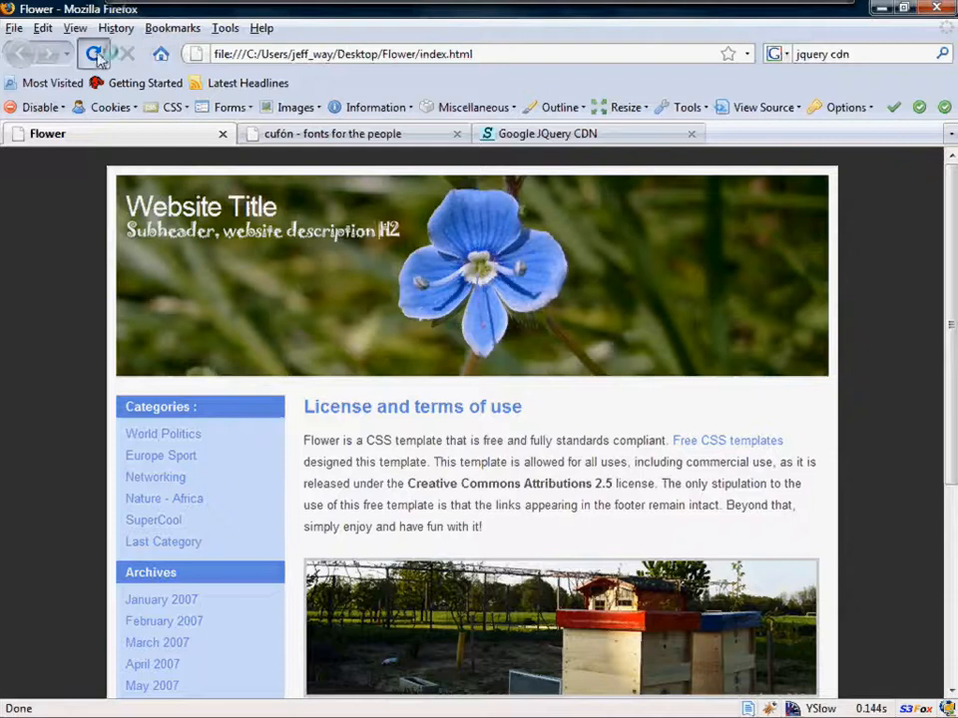
{"action": "left_click", "coordinate": [94, 54]}
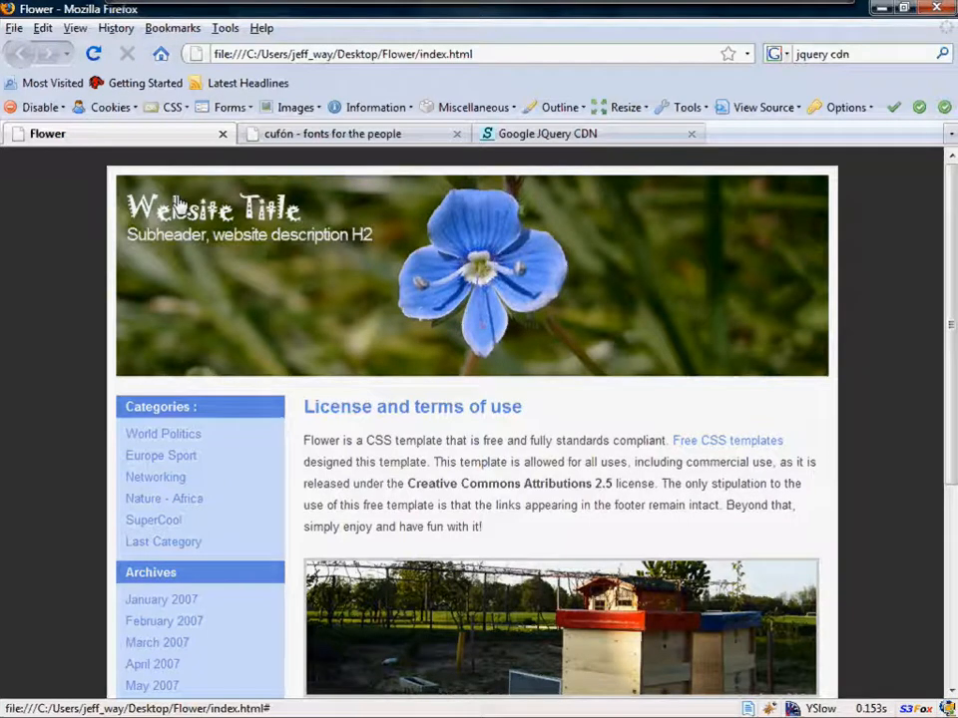
{"action": "left_click", "coordinate": [335, 132]}
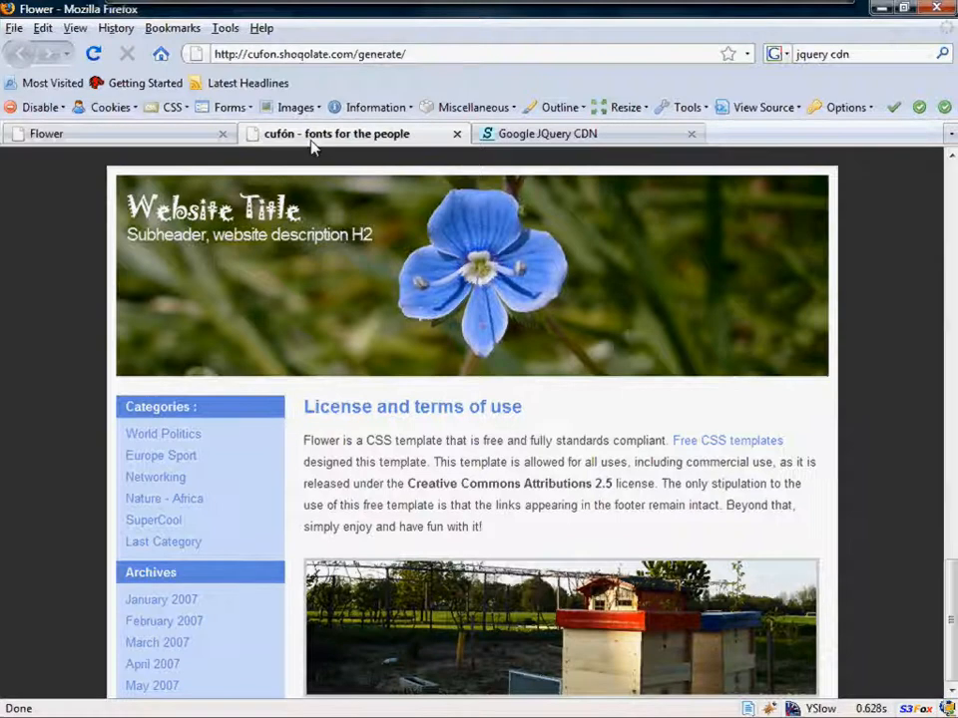
{"action": "left_click", "coordinate": [335, 131]}
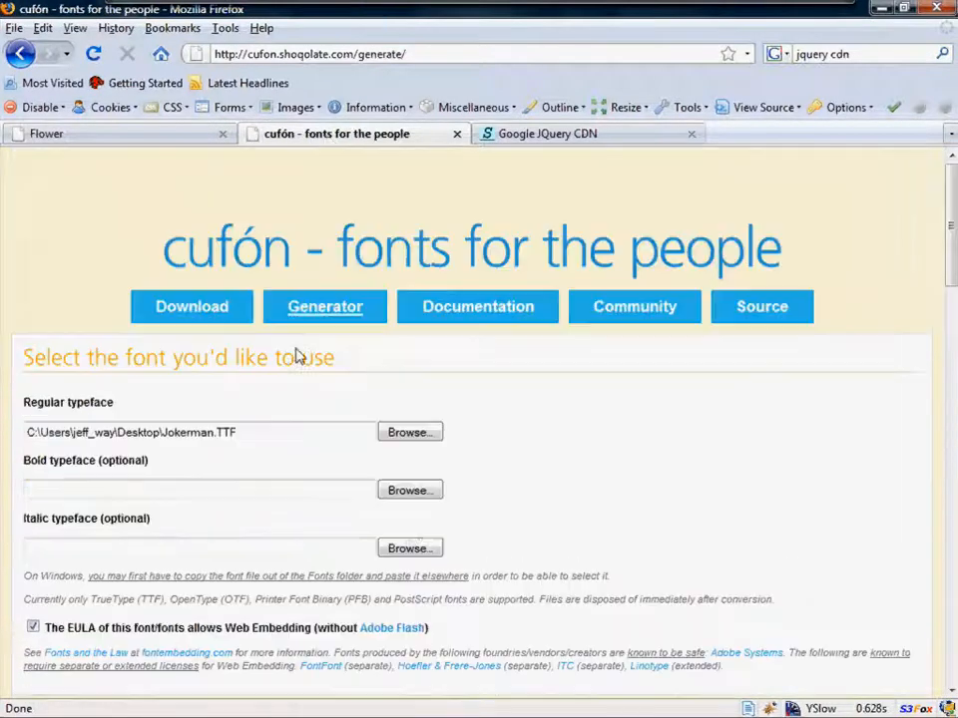
{"action": "mouse_move", "coordinate": [280, 343]}
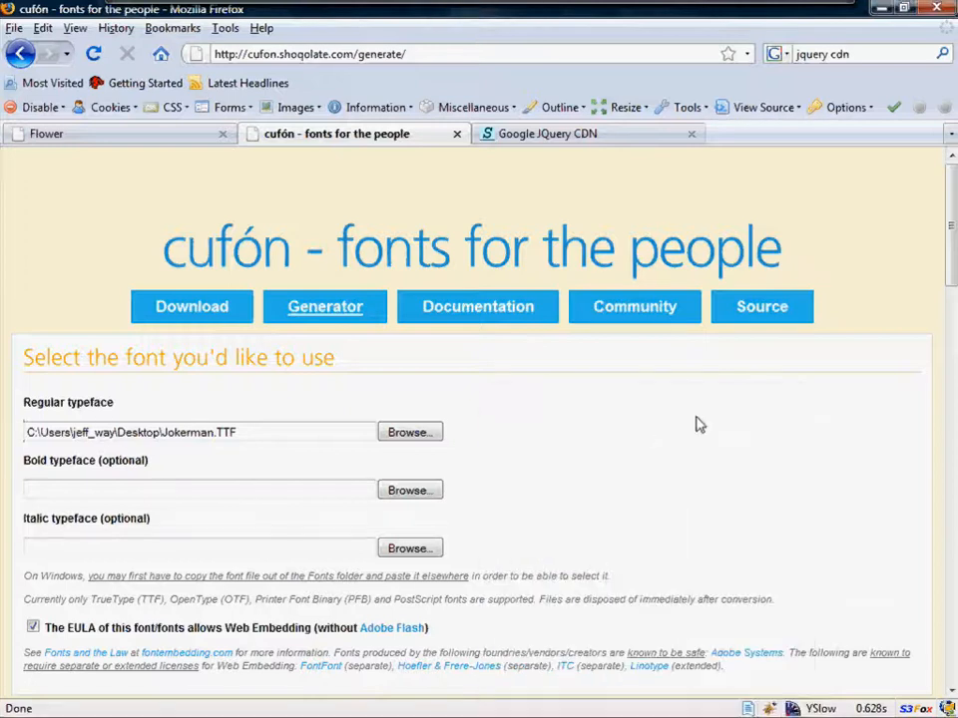
{"action": "mouse_move", "coordinate": [647, 429]}
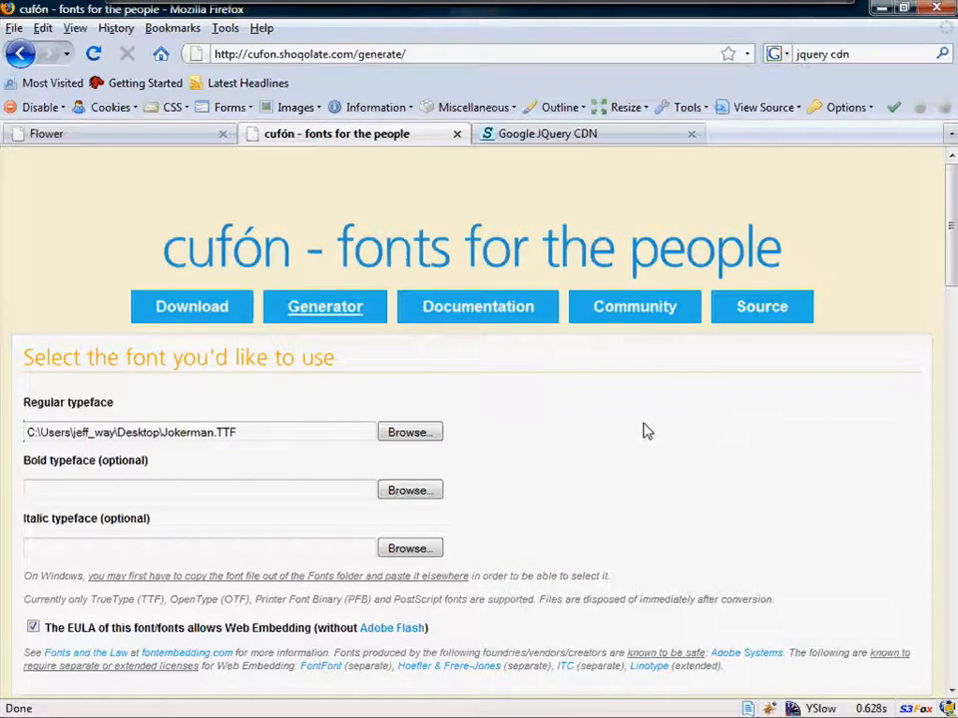